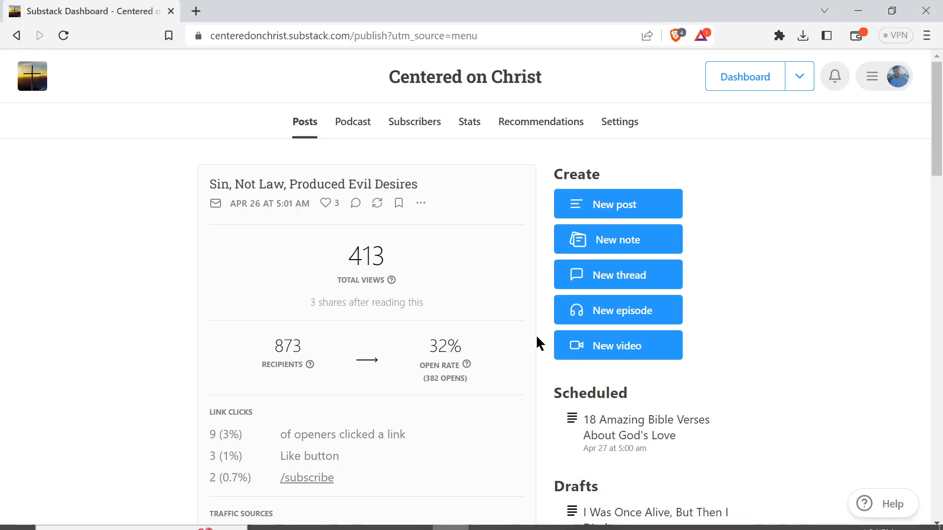
mouse_move(811, 272)
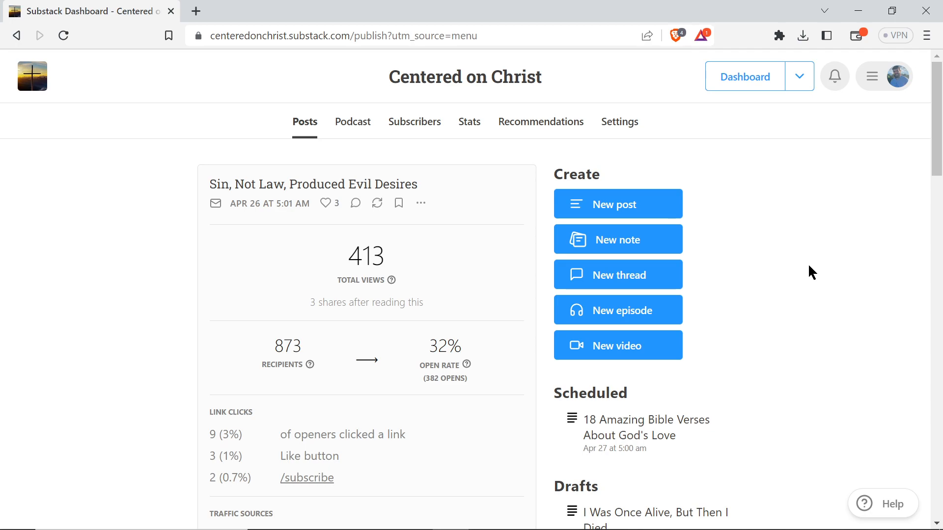
mouse_move(772, 218)
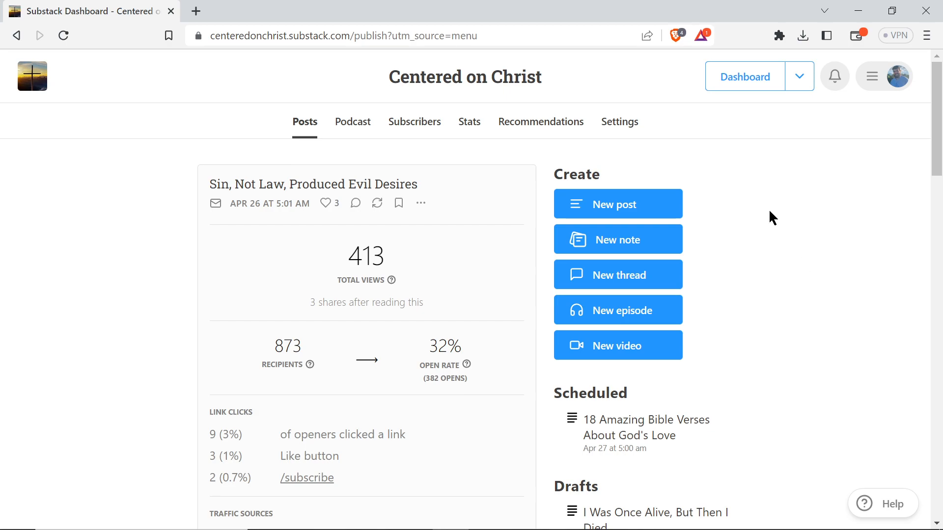
mouse_move(849, 317)
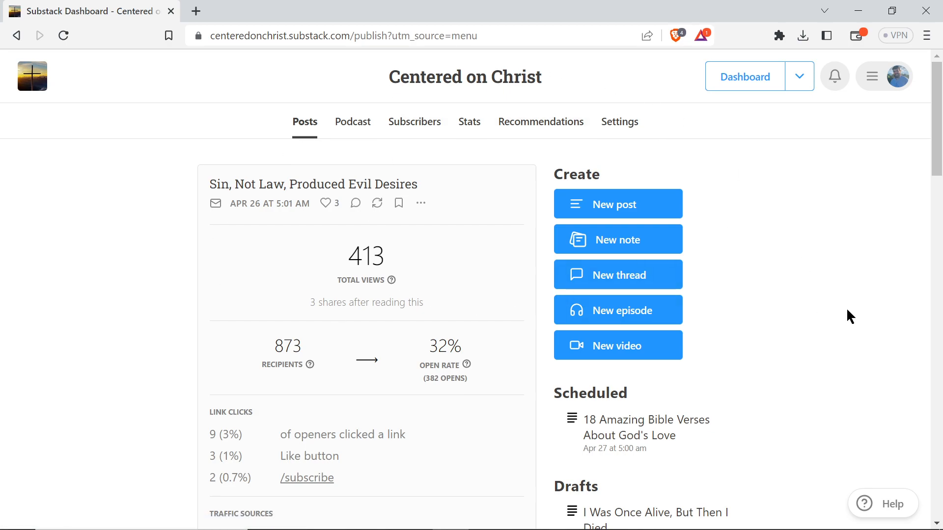
mouse_move(896, 77)
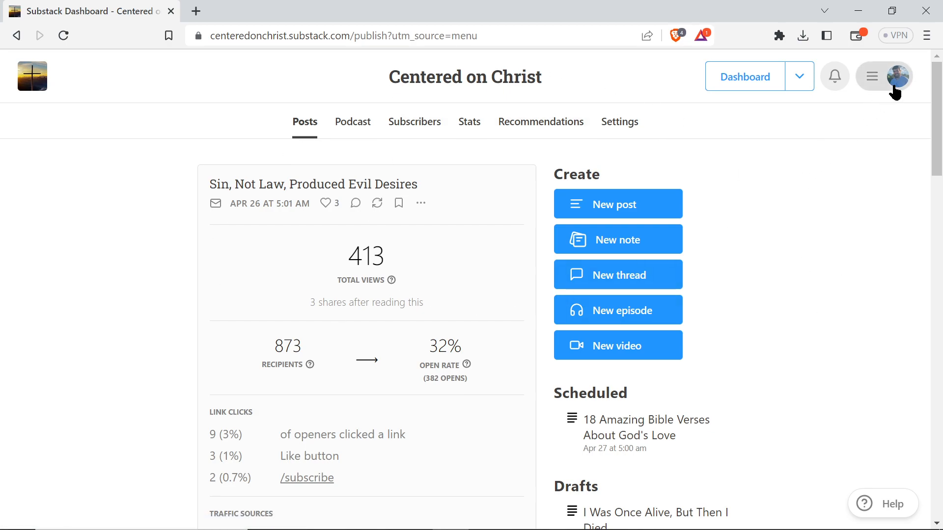
Go to the Notes feed via the account menu under the profile avatar.
left_click(898, 77)
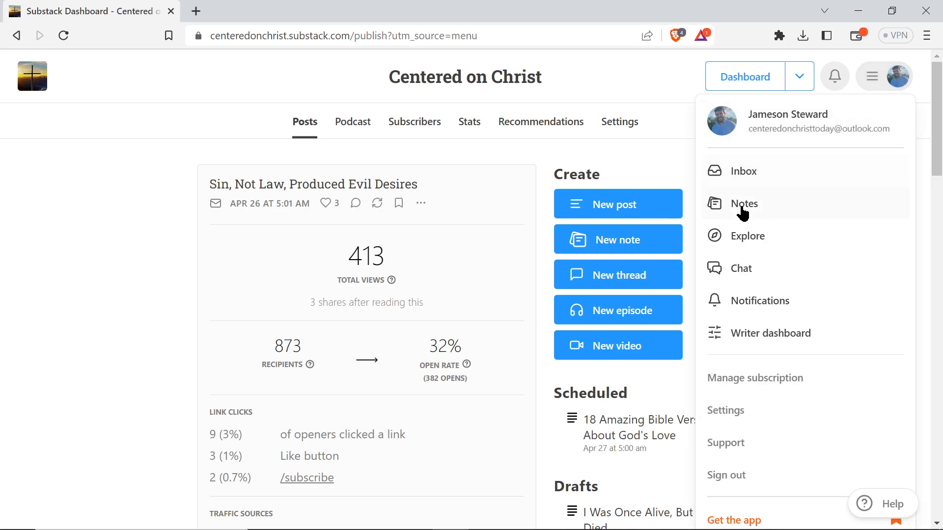
mouse_move(739, 213)
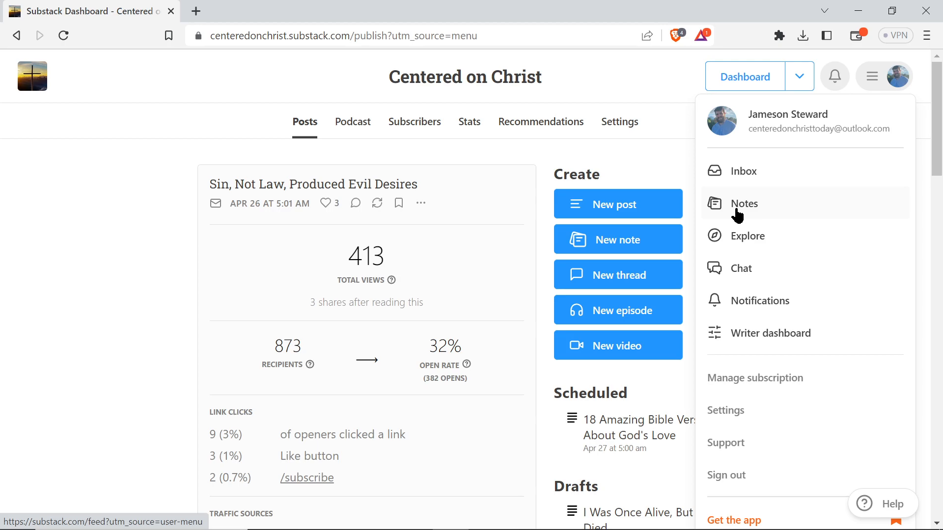
left_click(744, 204)
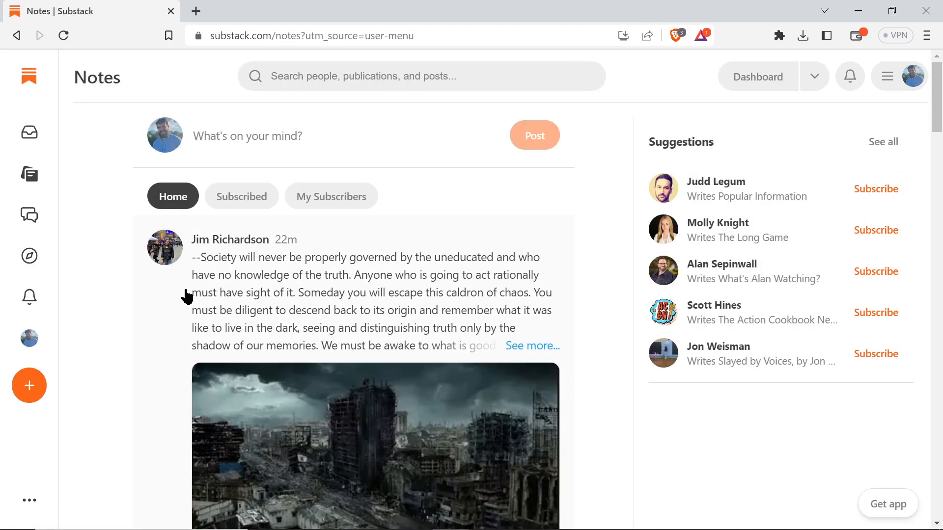
scroll("down", 3)
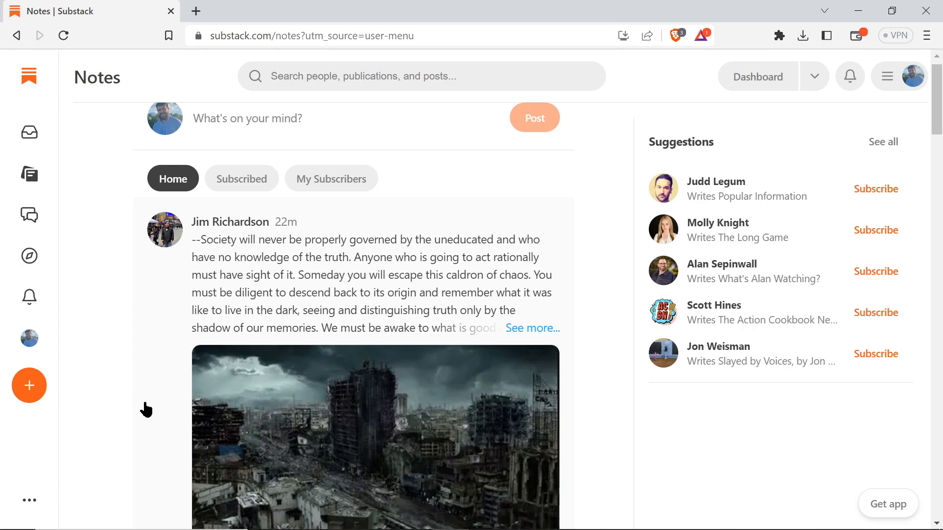
scroll("down", 3)
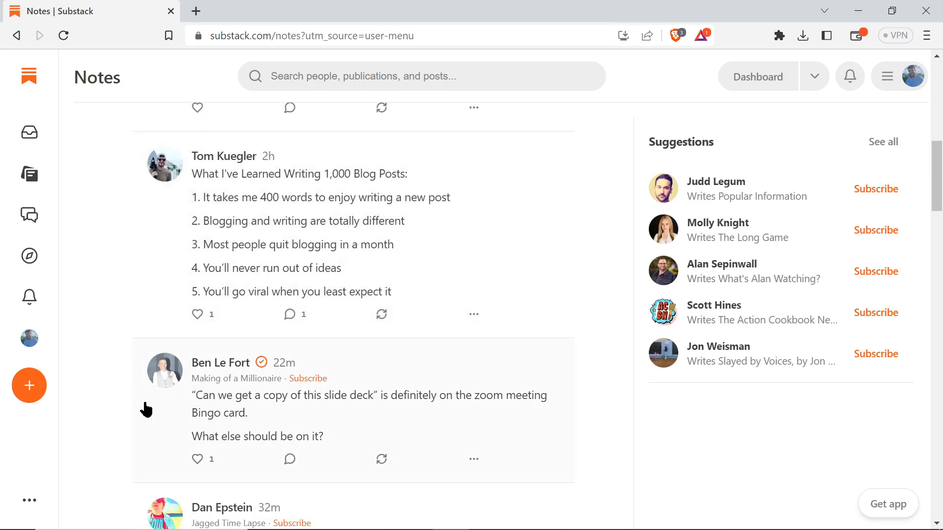
scroll("down", 3)
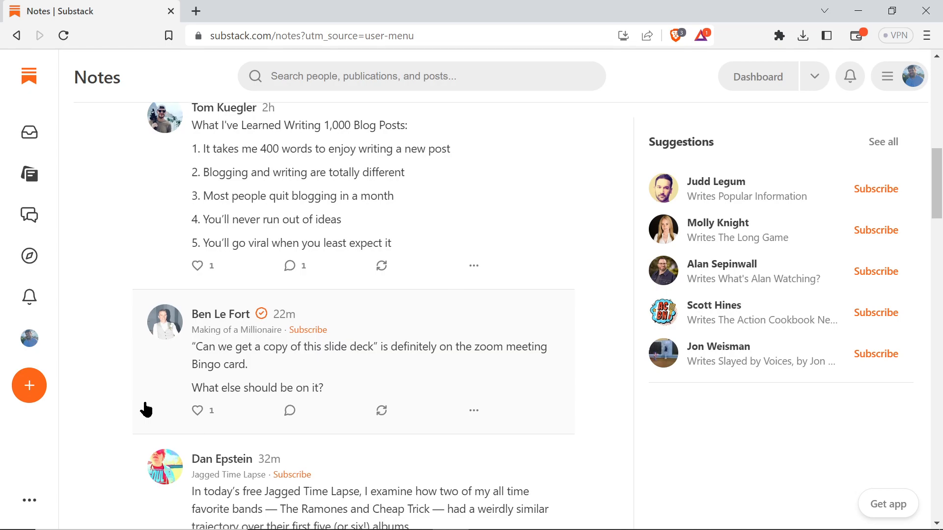
scroll("up", 3)
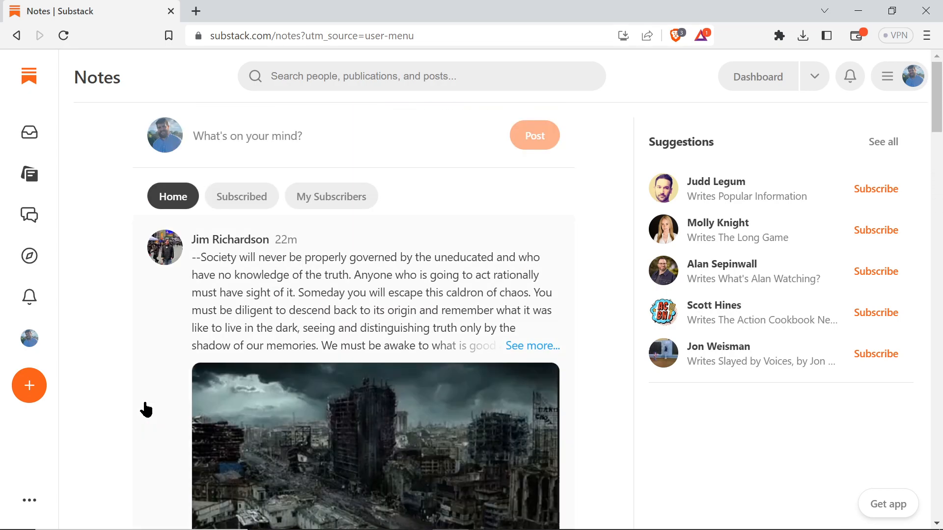
scroll("down", 3)
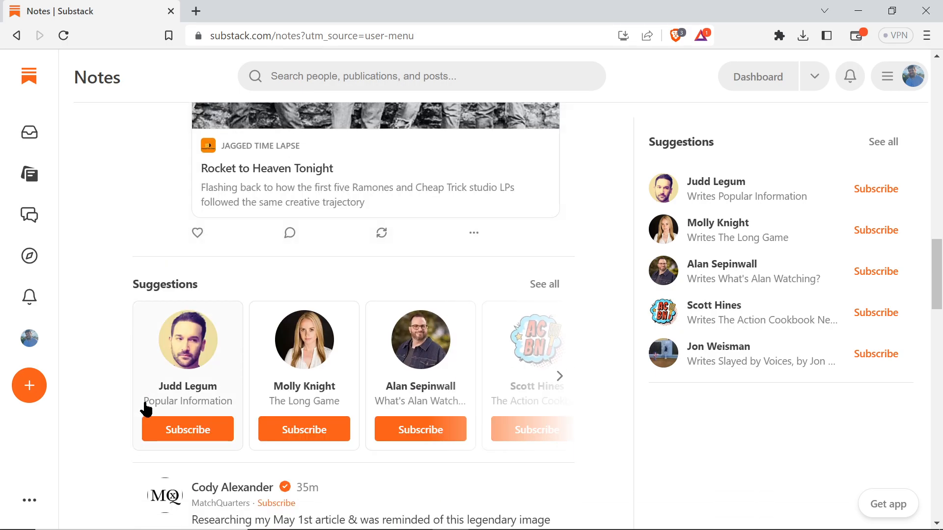
scroll("down", 3)
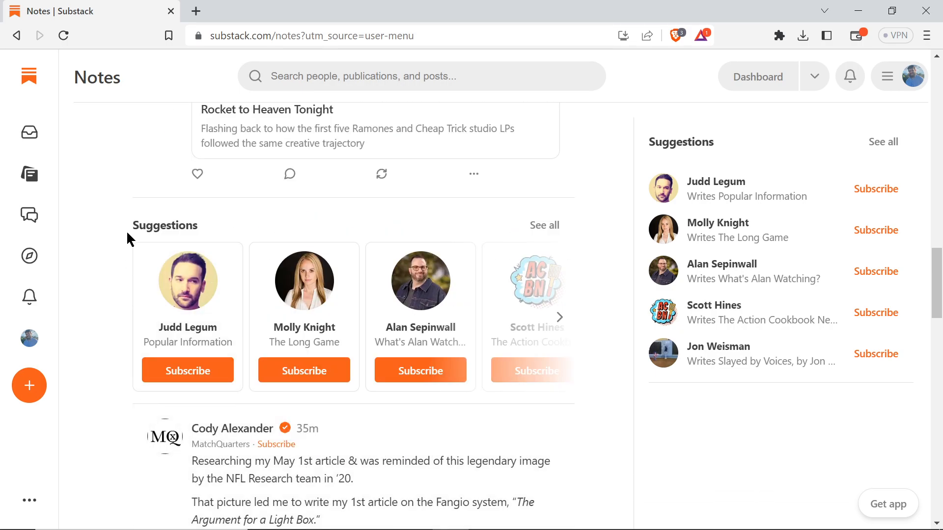
scroll("up", 3)
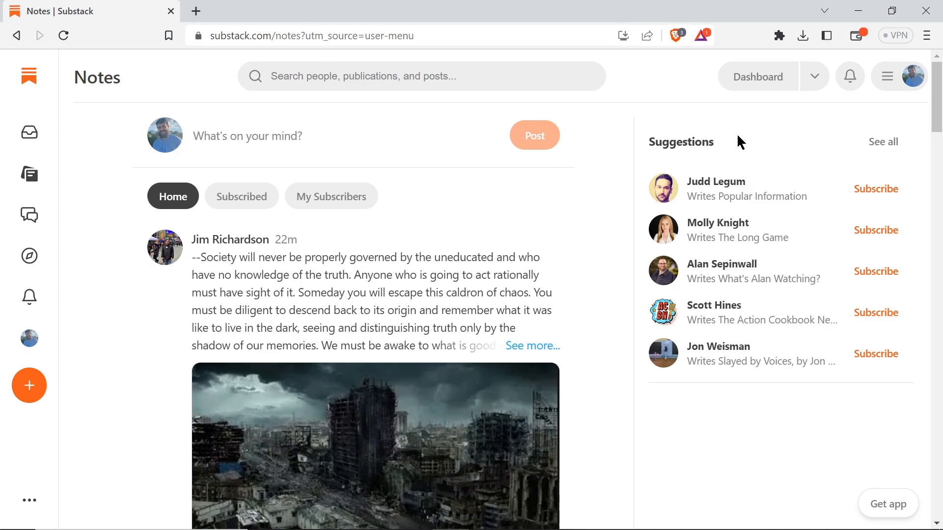
mouse_move(834, 409)
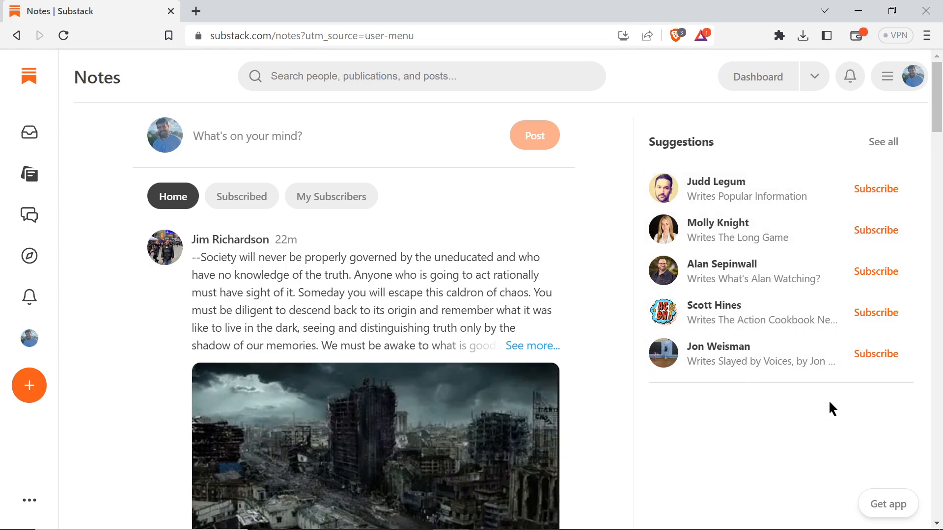
mouse_move(783, 377)
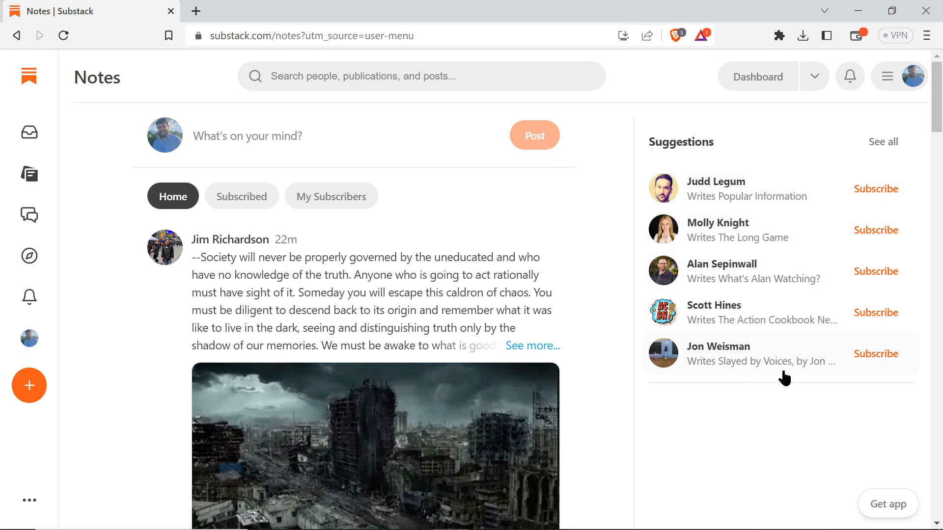
mouse_move(811, 379)
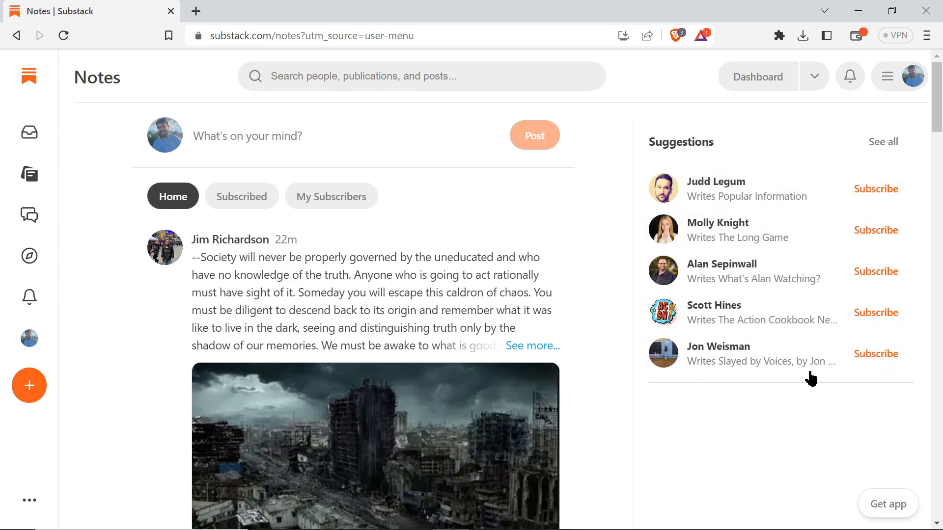
mouse_move(686, 213)
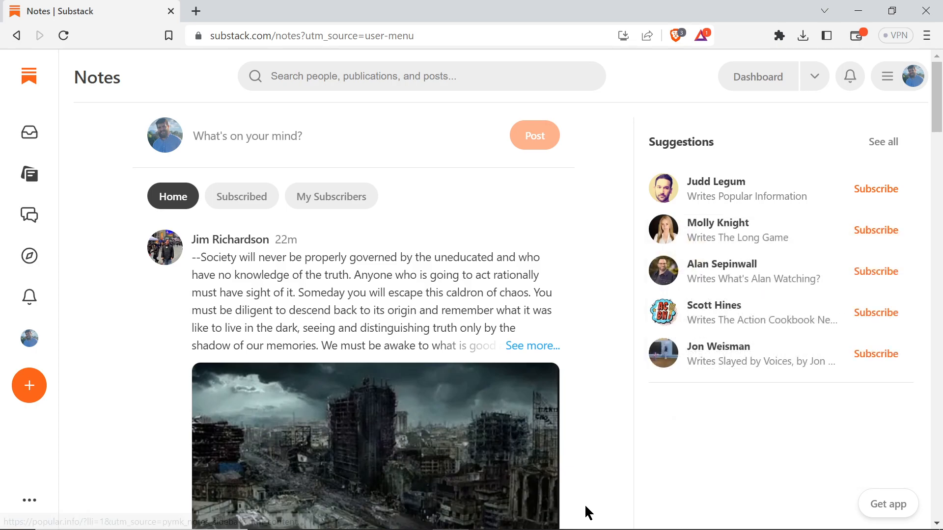
mouse_move(689, 470)
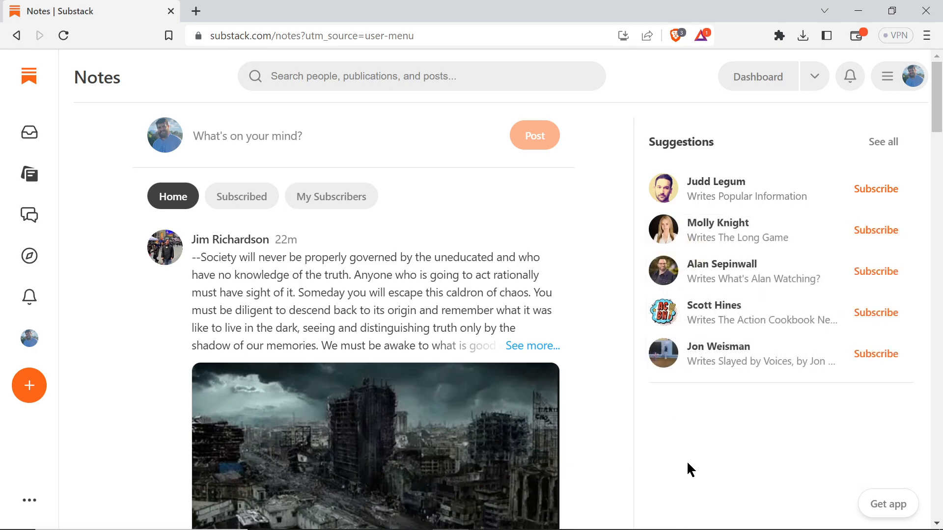
mouse_move(686, 429)
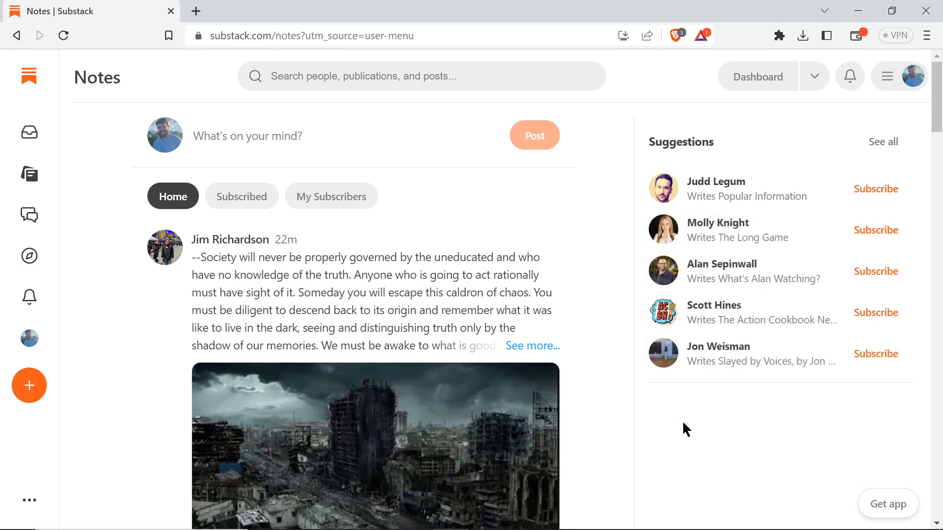
mouse_move(687, 412)
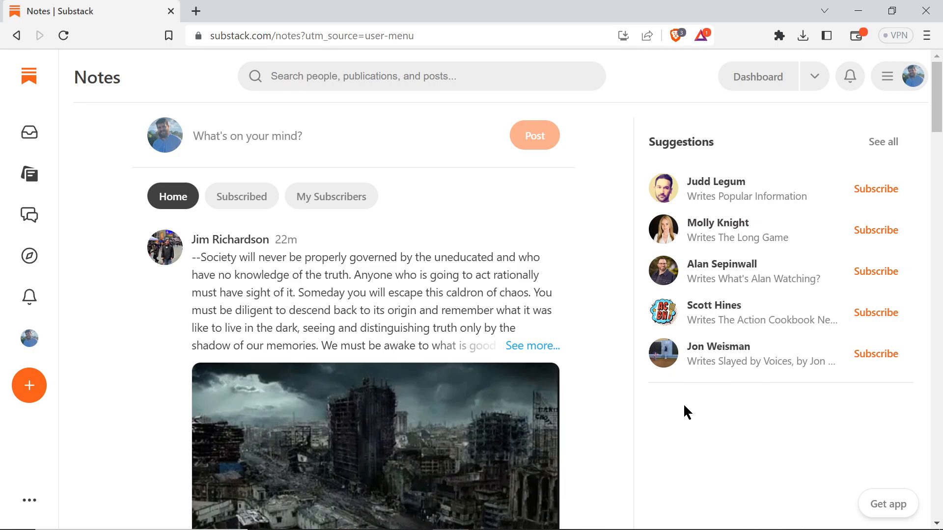
mouse_move(634, 391)
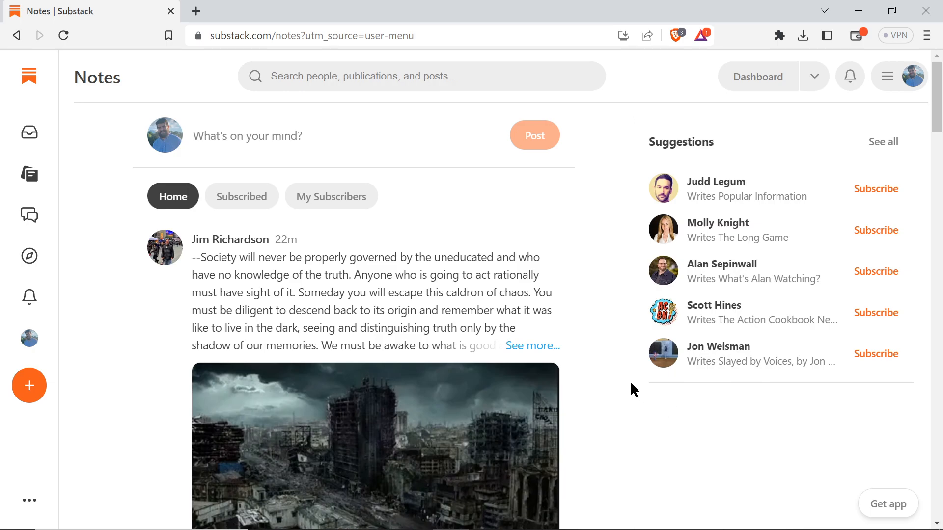
mouse_move(639, 216)
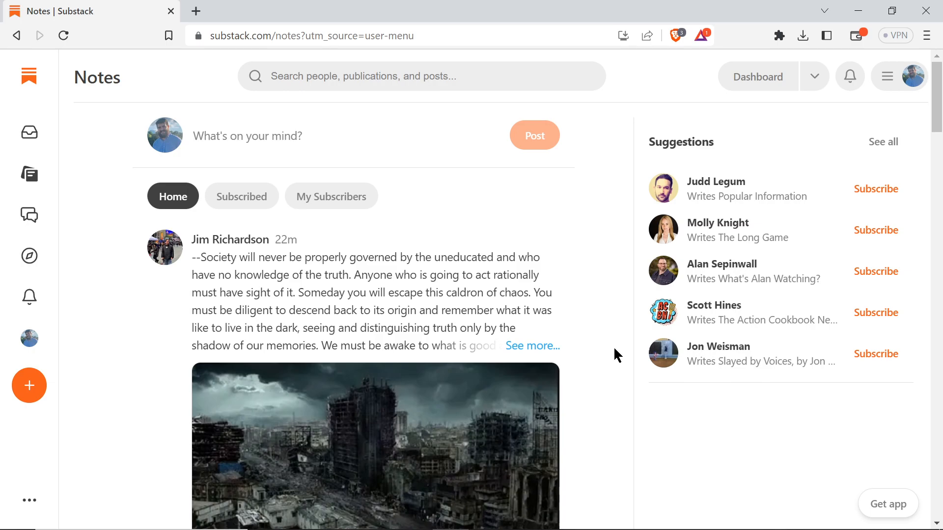
mouse_move(521, 290)
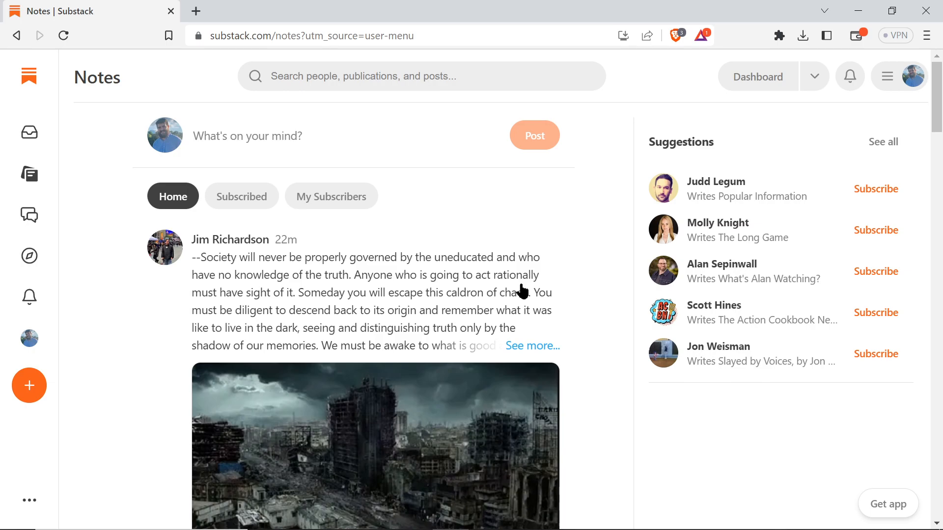
scroll("down", 3)
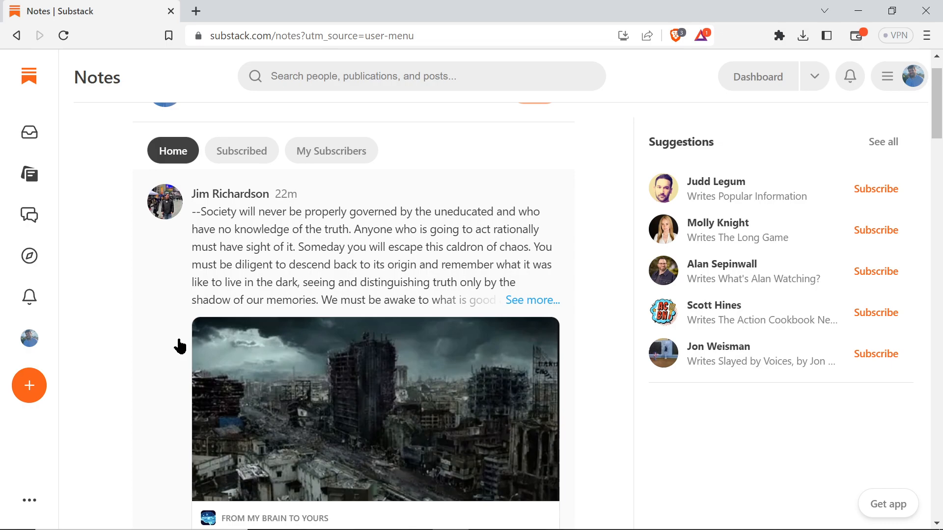
scroll("down", 3)
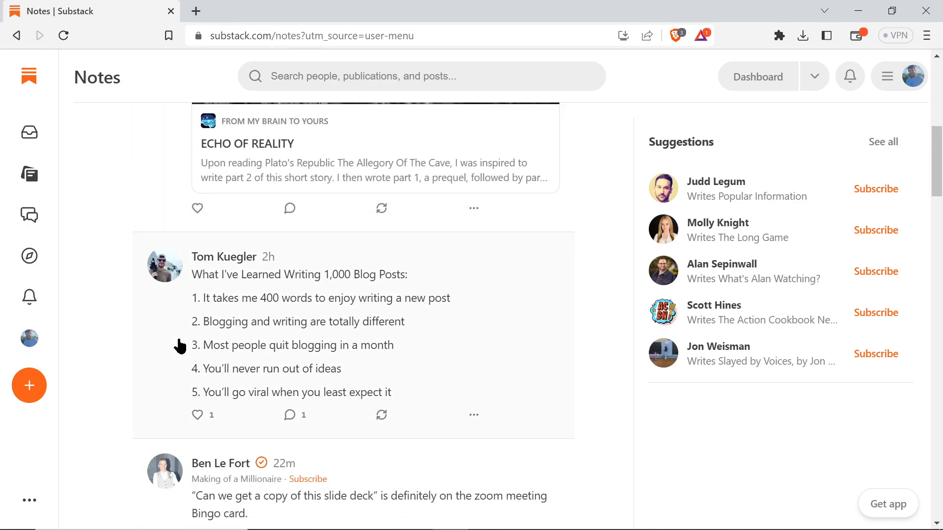
scroll("down", 3)
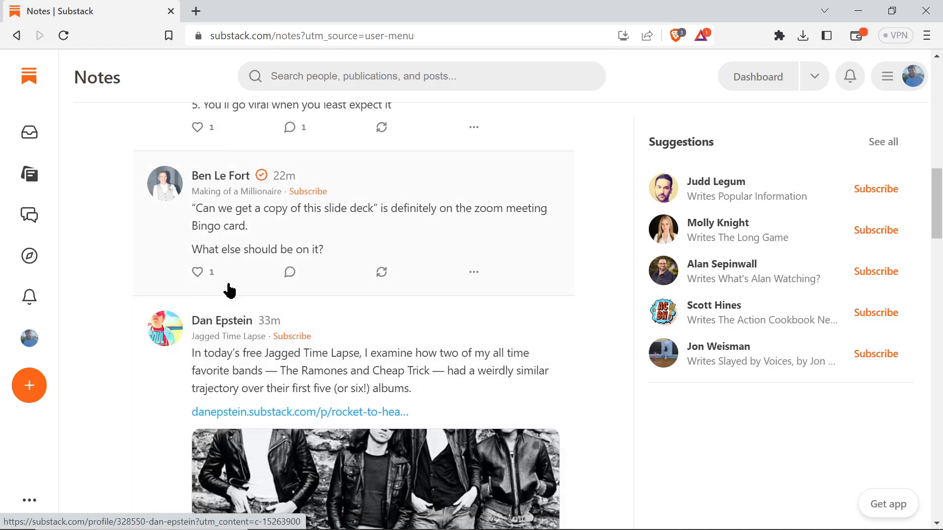
scroll("up", 3)
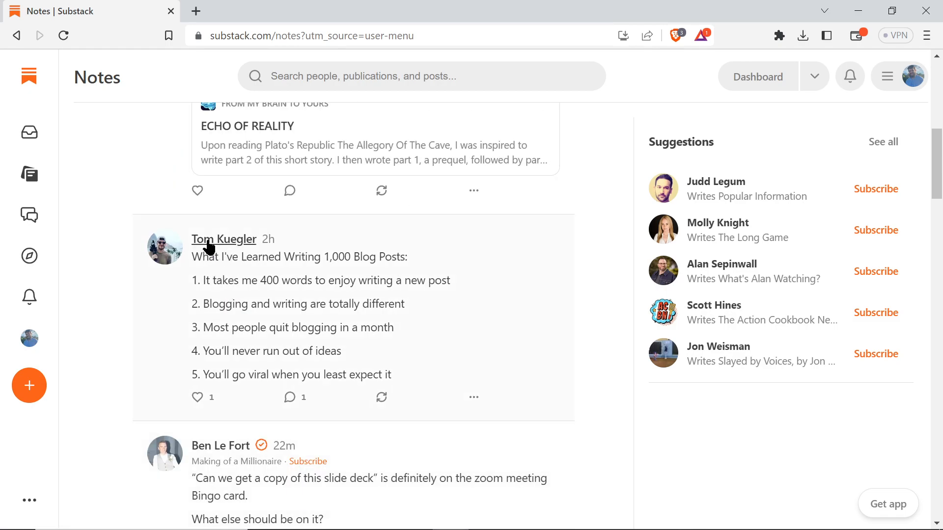
mouse_move(223, 239)
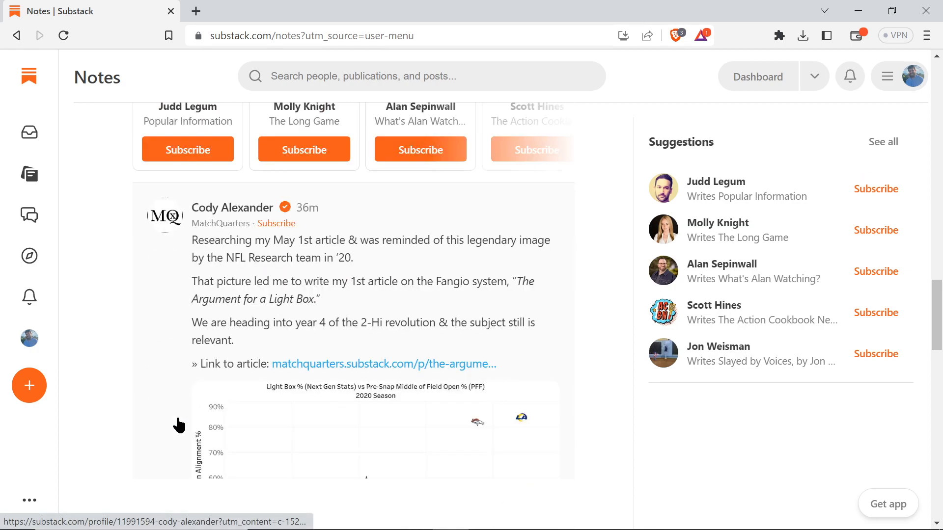
scroll("down", 3)
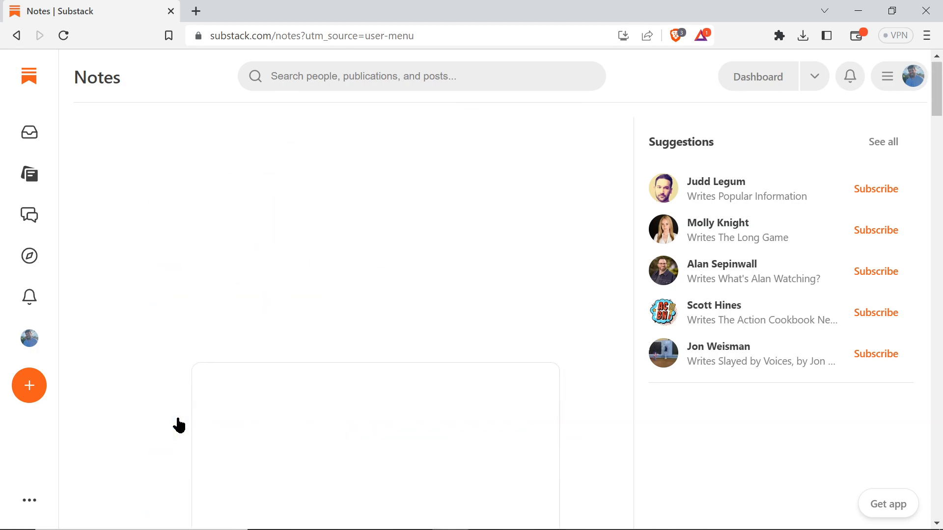
mouse_move(175, 277)
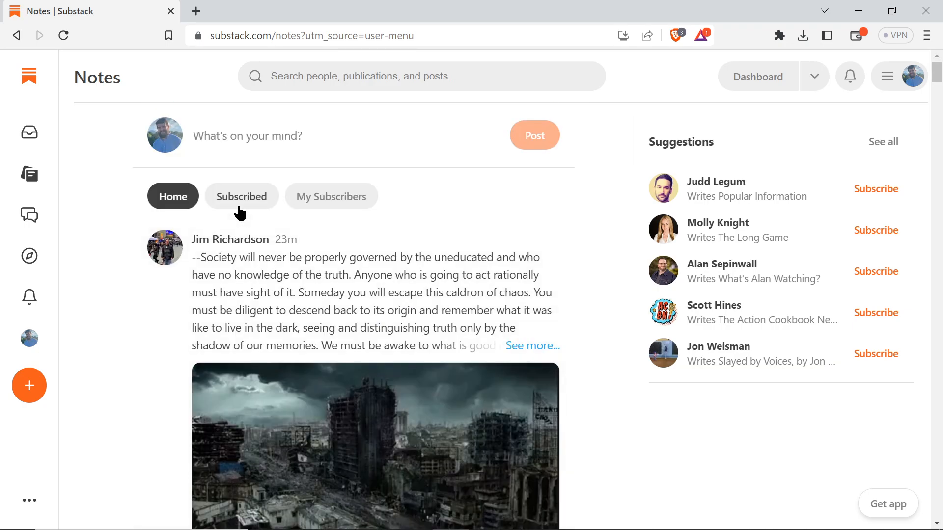
Show the Subscribed tab of the Notes feed and browse its posts.
left_click(241, 196)
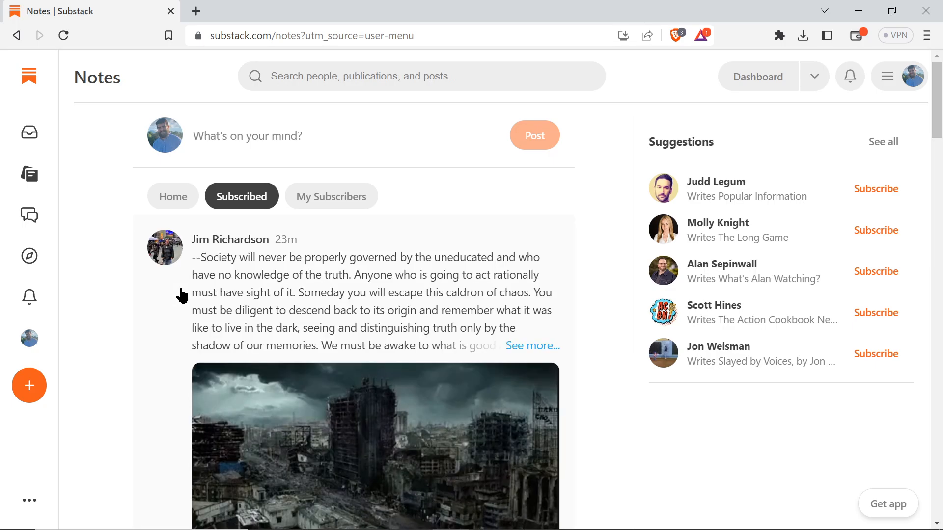
scroll("down", 3)
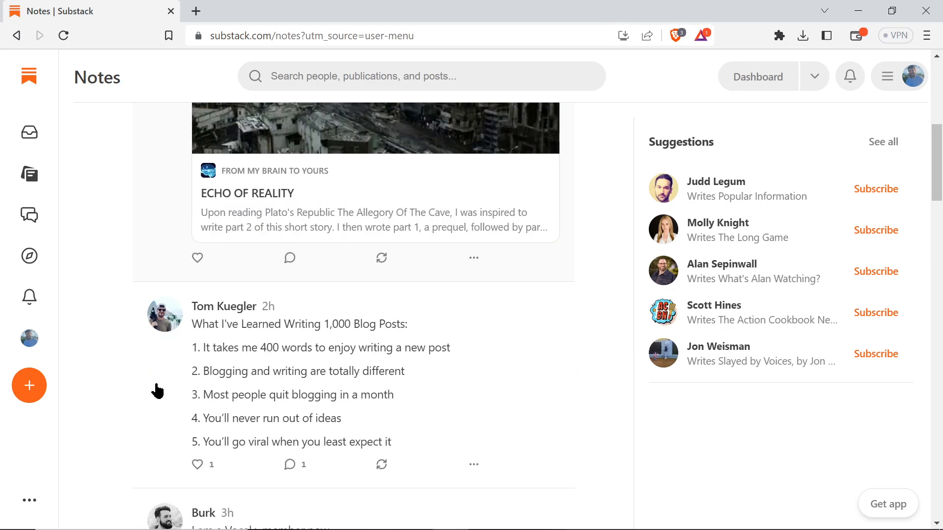
scroll("up", 3)
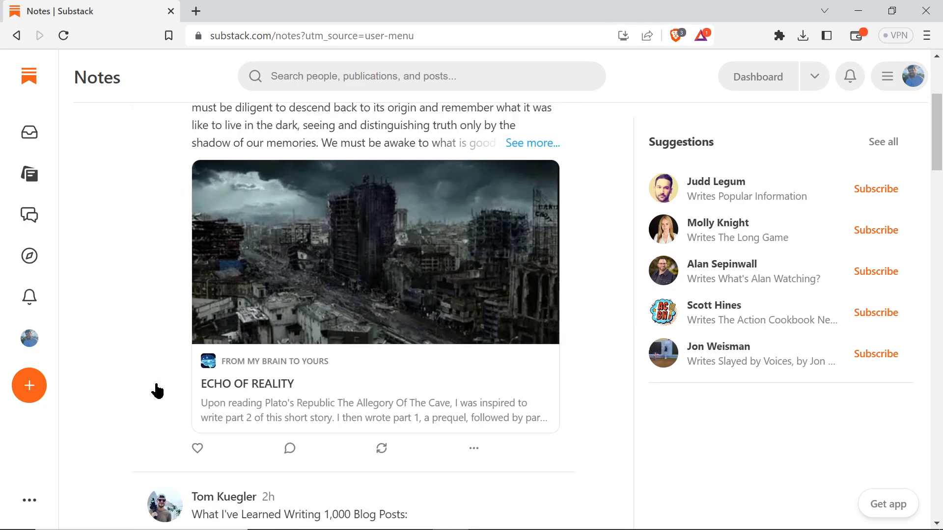
scroll("up", 3)
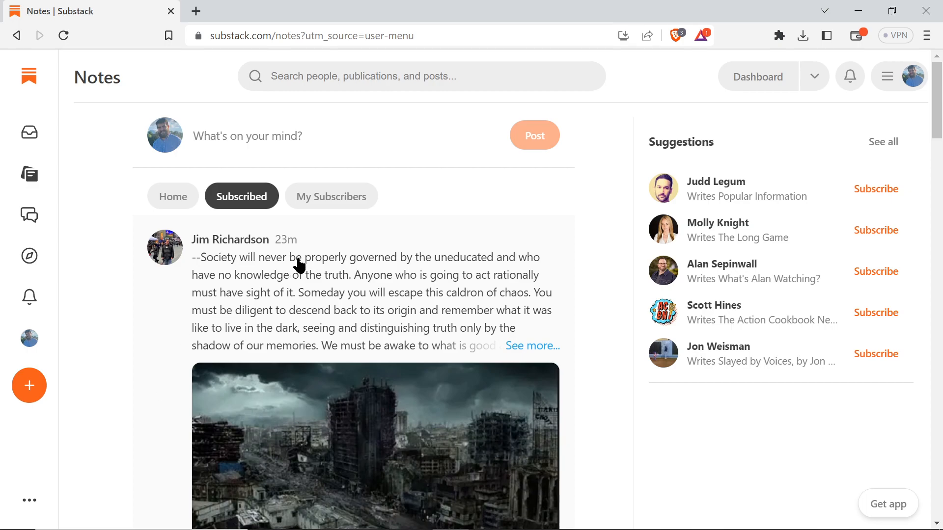
Show the My Subscribers tab of the Notes feed and browse it.
left_click(331, 197)
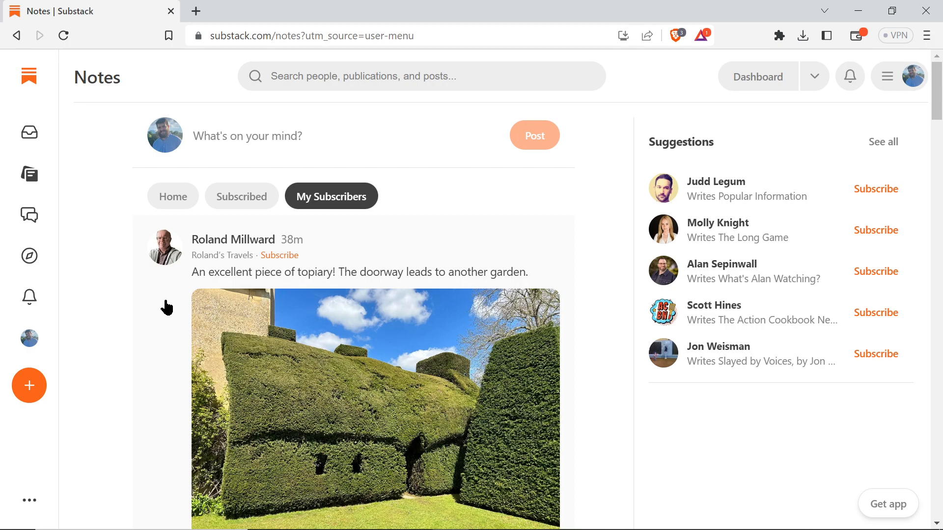
scroll("down", 3)
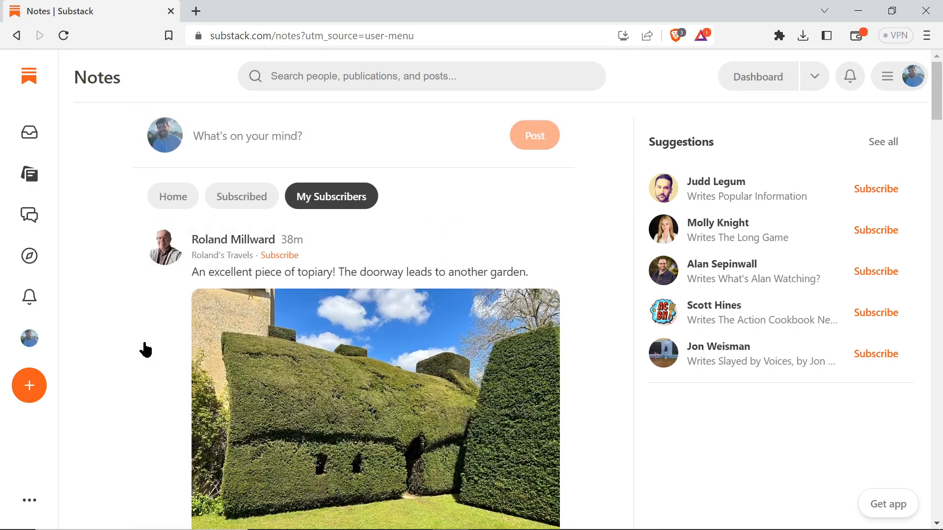
mouse_move(172, 196)
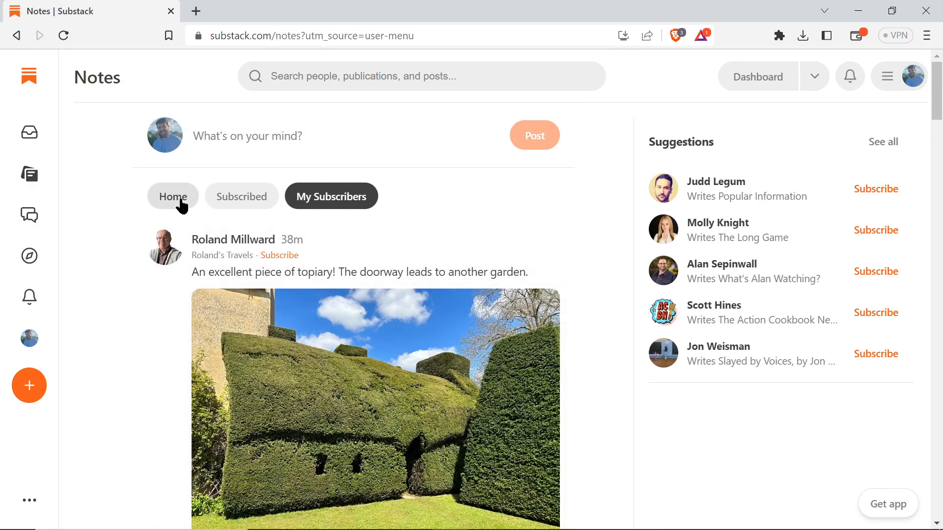
Return to the Home tab and start a new note from 'What's on your mind?'.
left_click(173, 196)
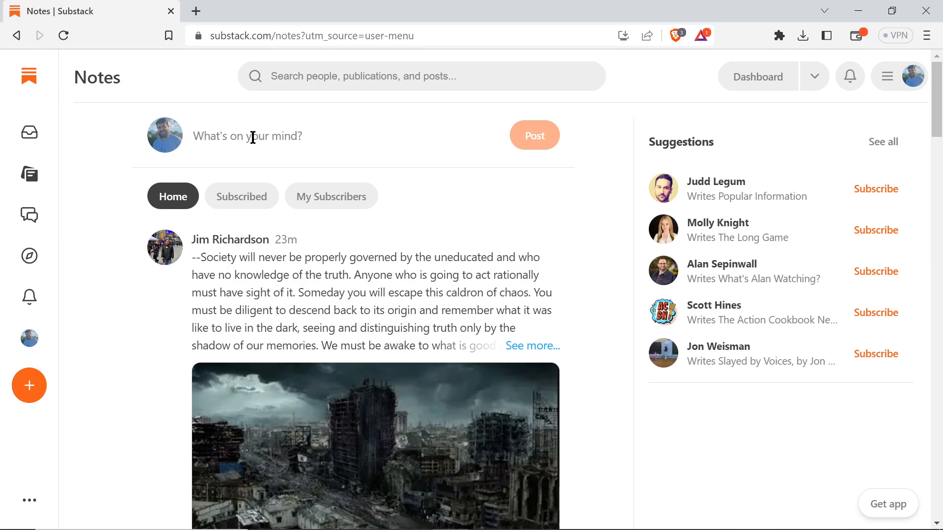
left_click(246, 135)
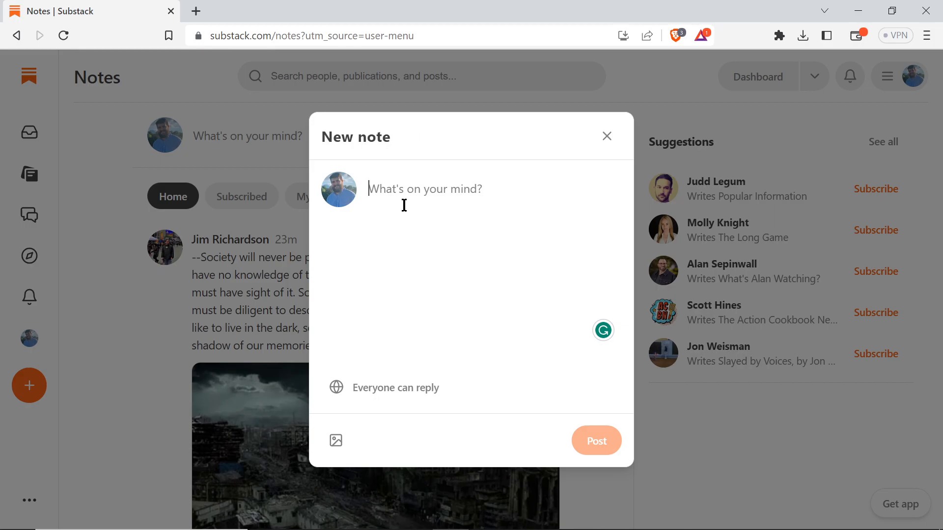
Write 'Hello, glad to be on Notes!' as the note's text.
type("Hello and")
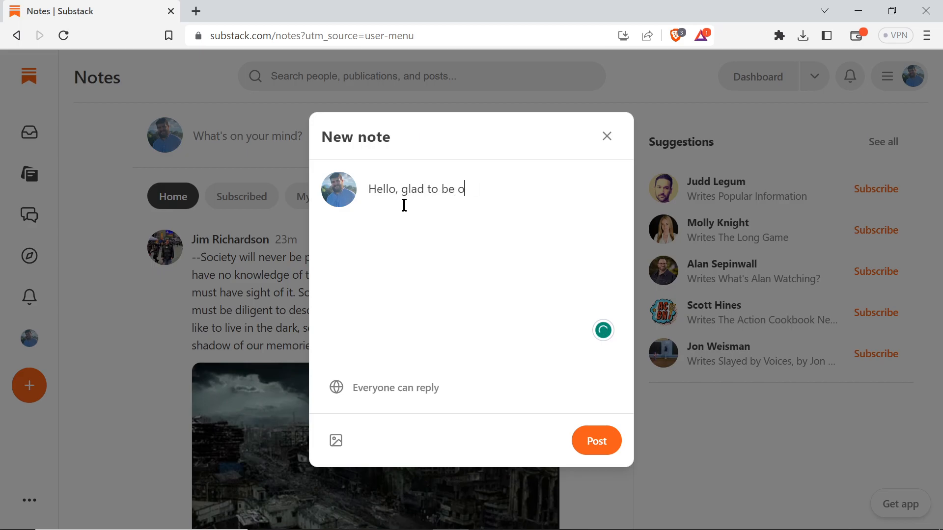
type("n Notes!")
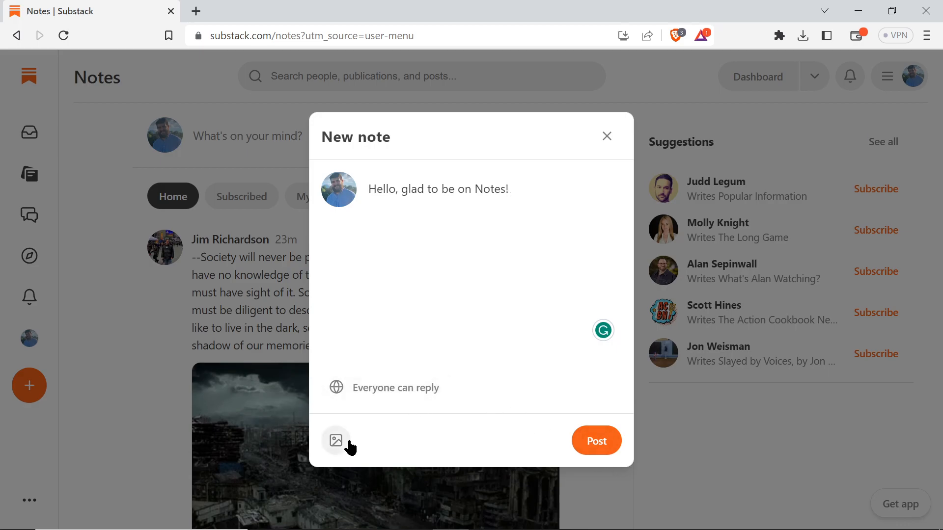
mouse_move(368, 339)
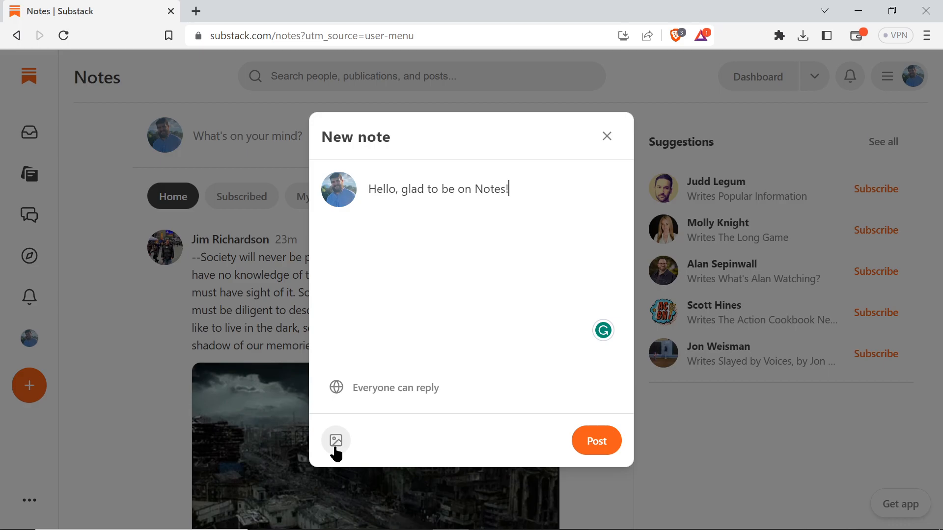
left_click(336, 440)
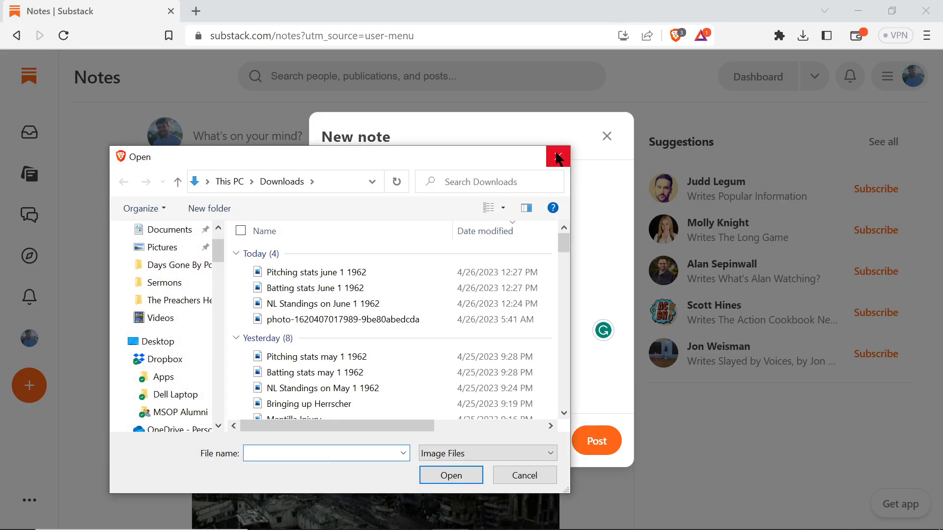
left_click(558, 157)
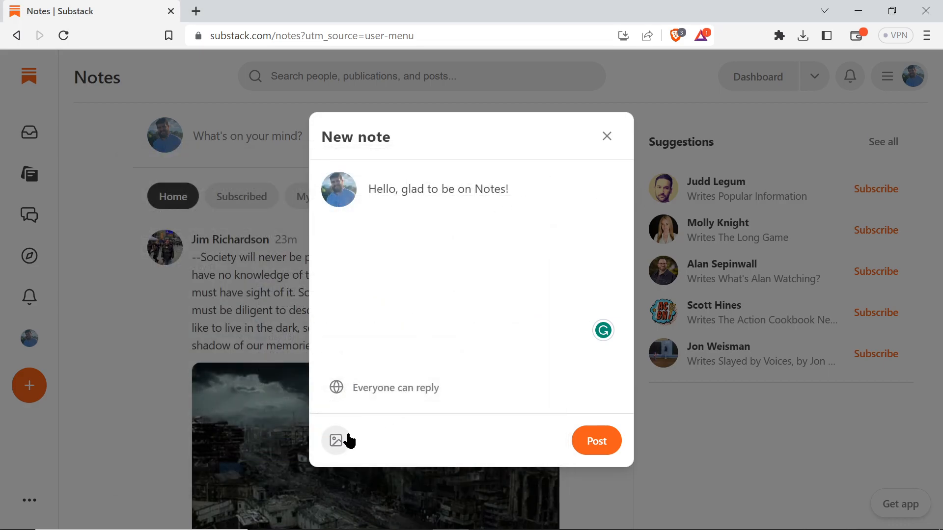
mouse_move(366, 453)
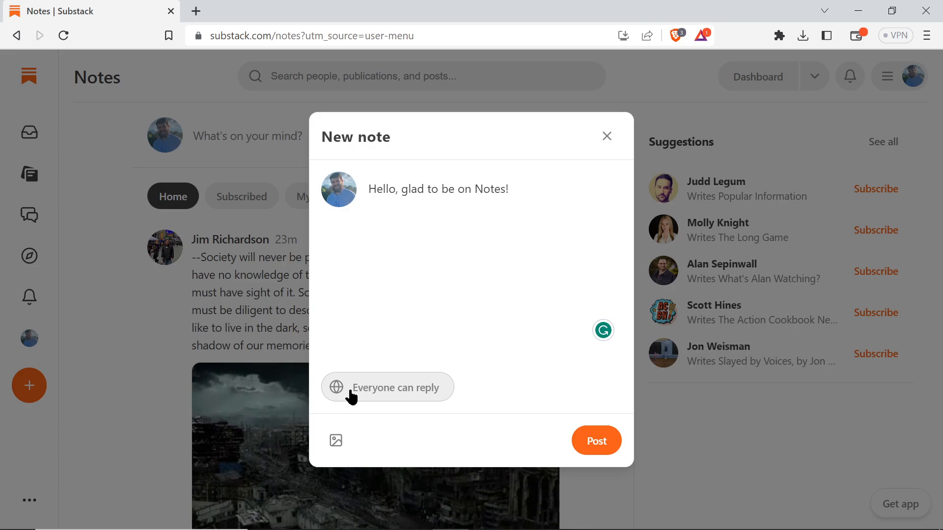
Set replies to paid subscribers only, then back to Everyone.
left_click(387, 387)
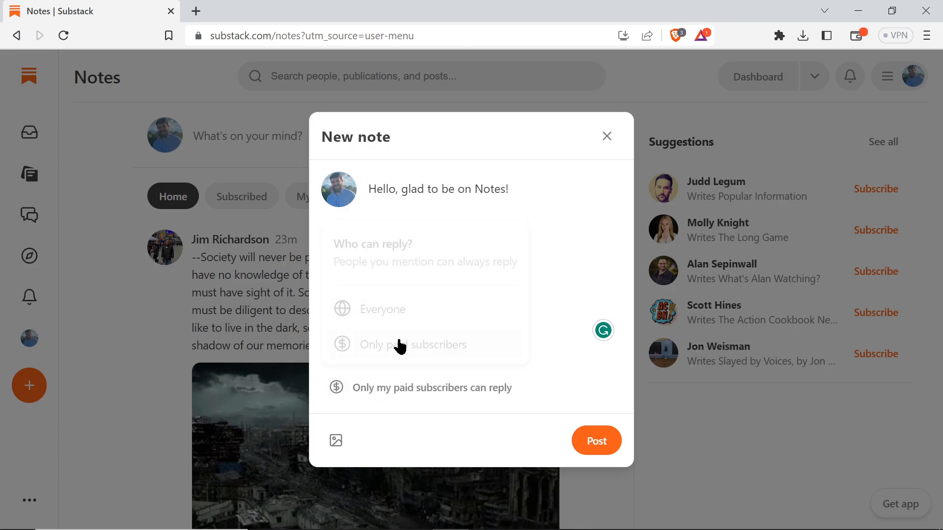
left_click(424, 387)
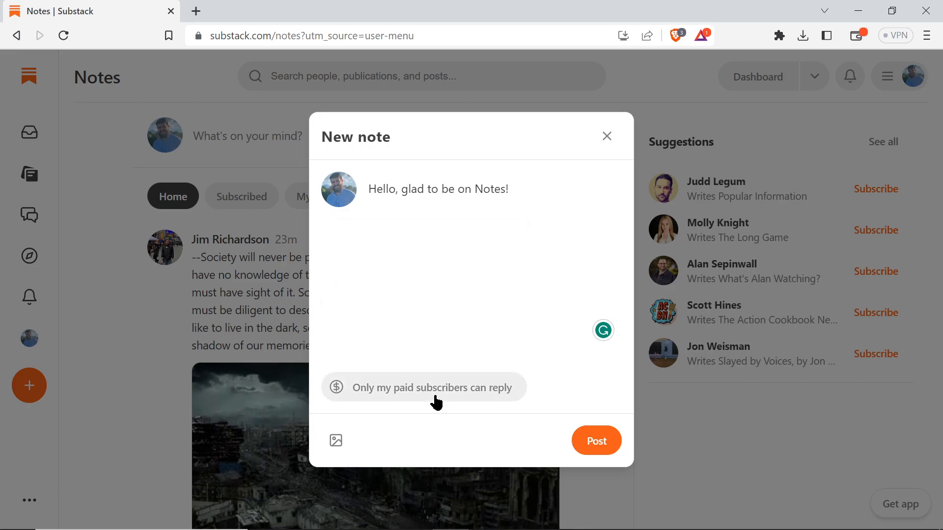
mouse_move(414, 396)
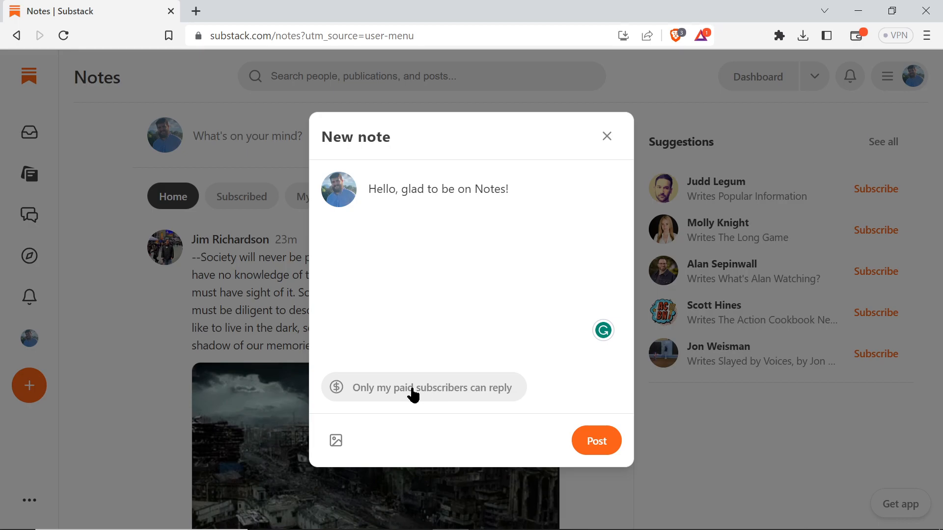
mouse_move(401, 395)
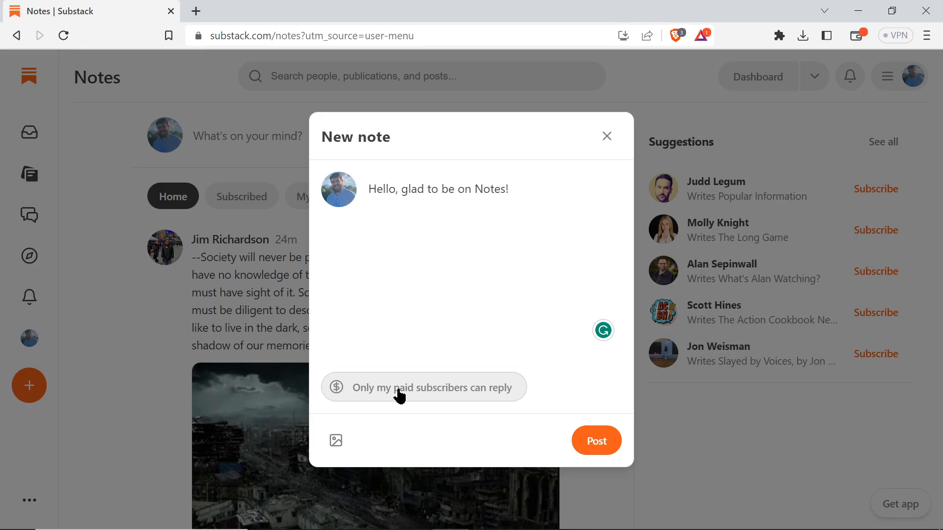
left_click(424, 386)
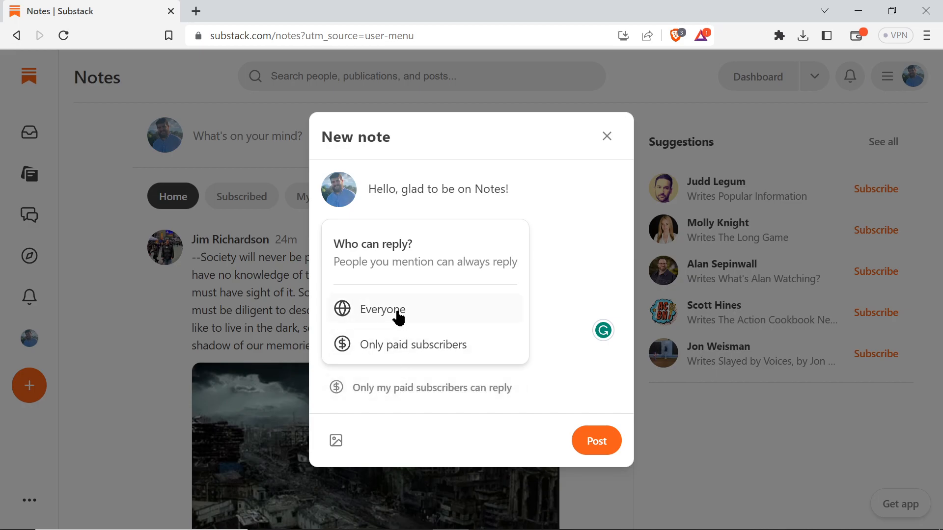
left_click(382, 310)
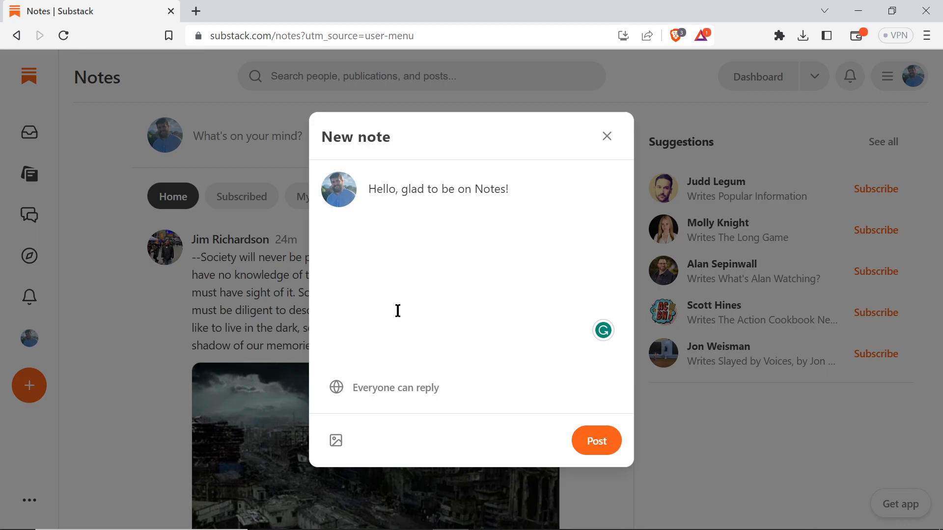
mouse_move(609, 170)
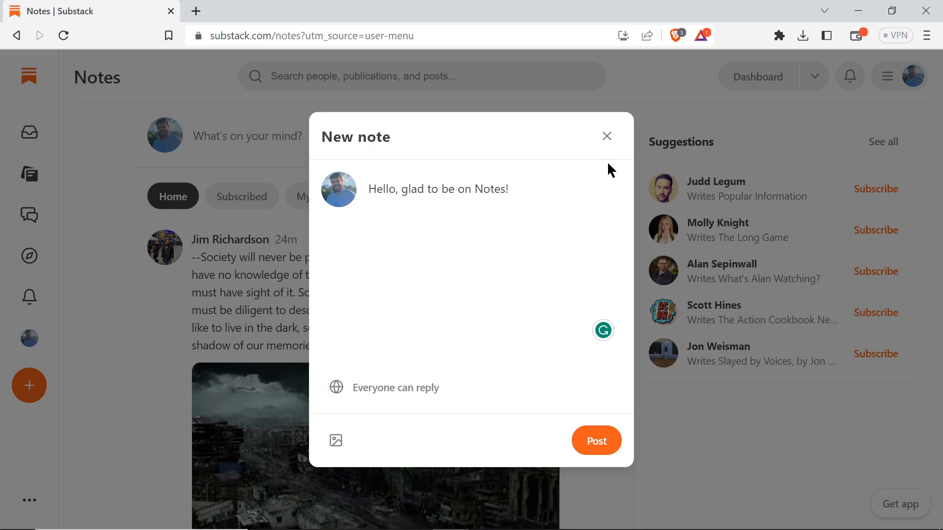
Close the unposted note and scroll the Home feed to Tom Kuegler's blog-posts note.
left_click(606, 136)
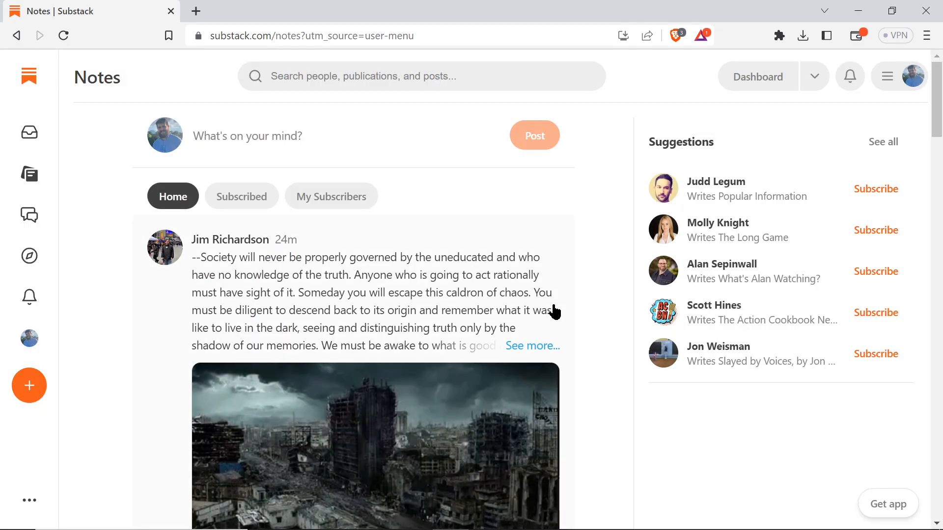
scroll("down", 3)
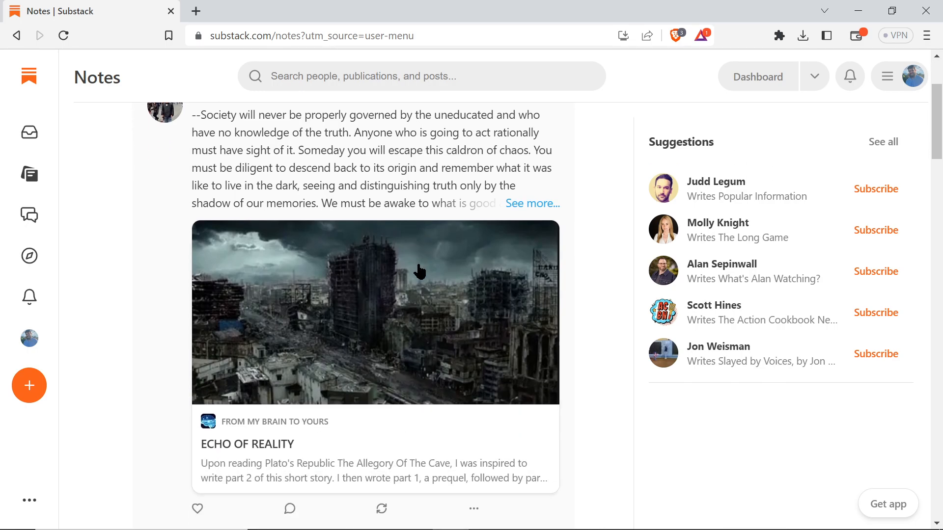
scroll("down", 3)
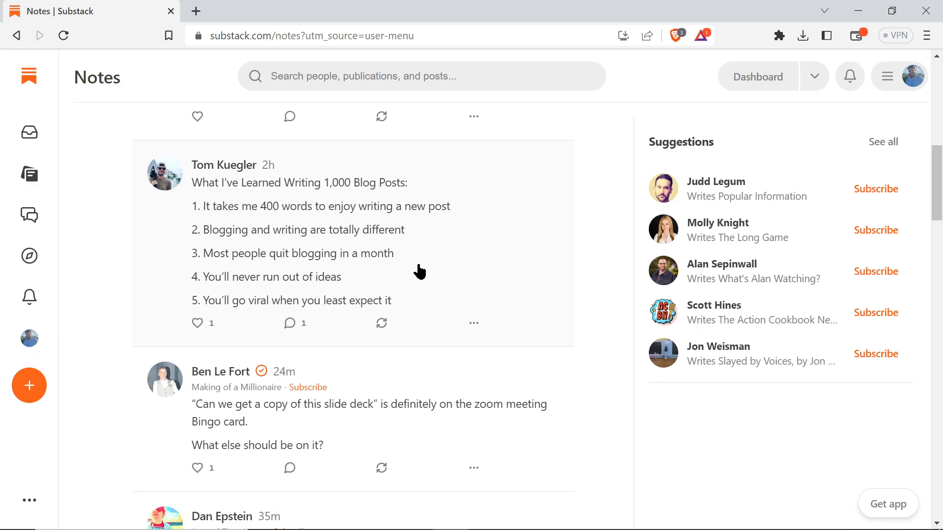
mouse_move(242, 221)
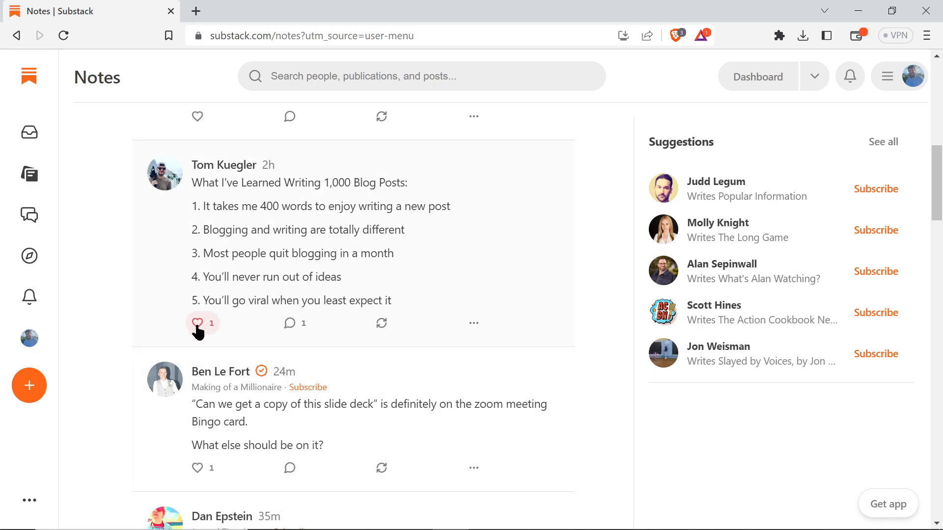
Like Tom Kuegler's note, bringing it to 2 likes, and show its restack choices.
left_click(198, 323)
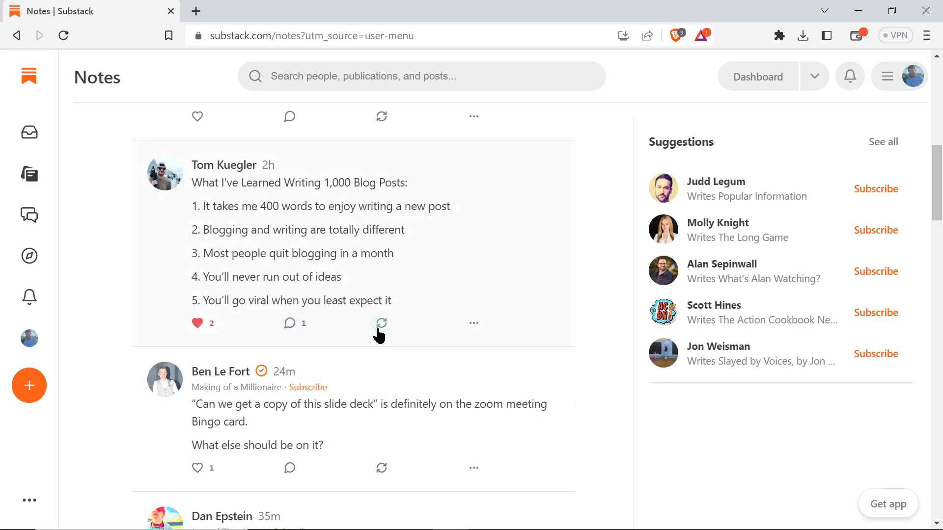
left_click(381, 323)
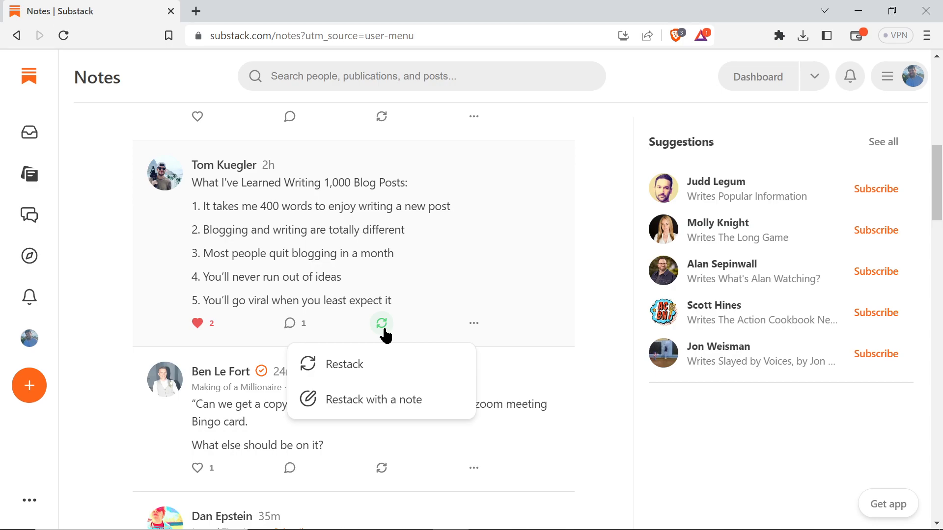
mouse_move(368, 364)
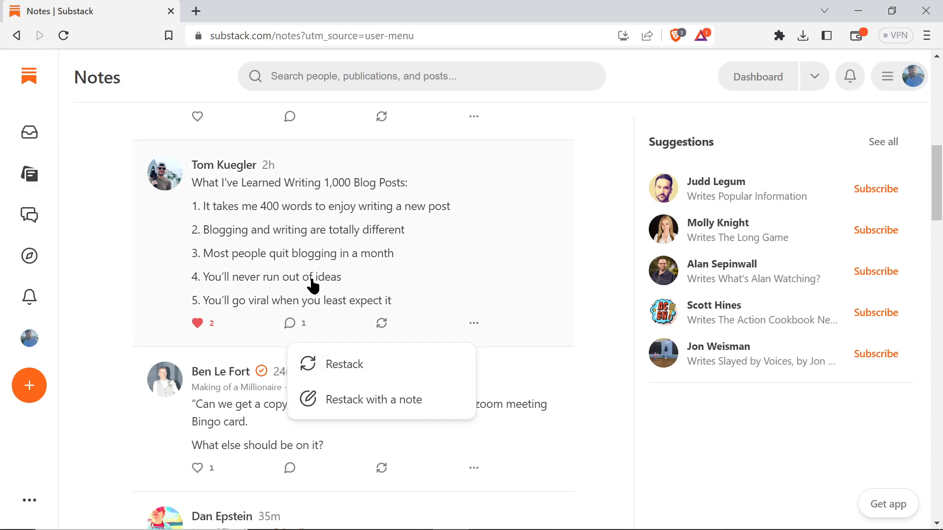
View the note's Copy link, Share, Mute and Block options and close them without choosing.
left_click(473, 323)
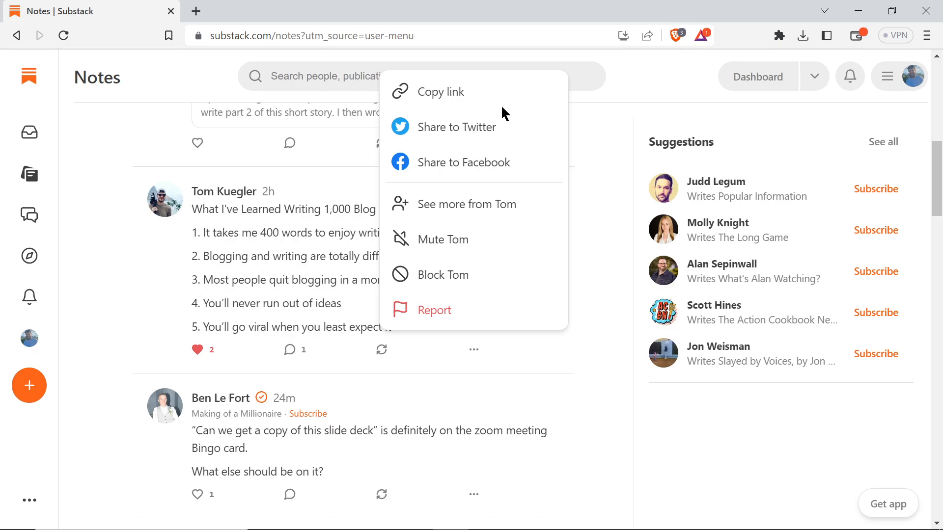
mouse_move(472, 127)
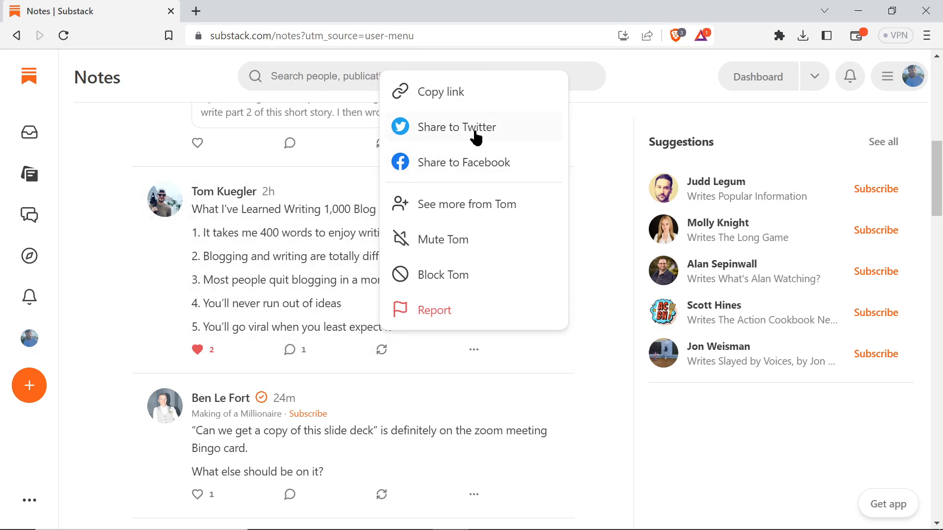
mouse_move(511, 204)
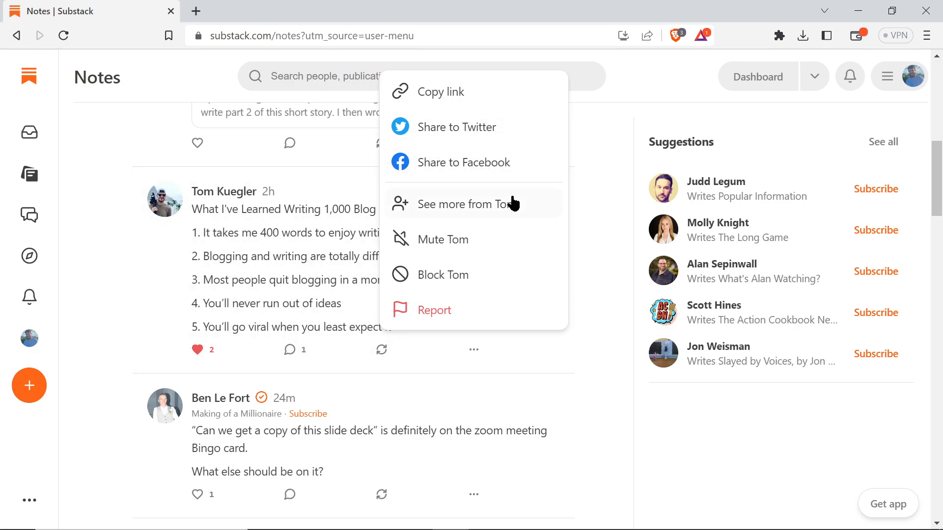
mouse_move(510, 218)
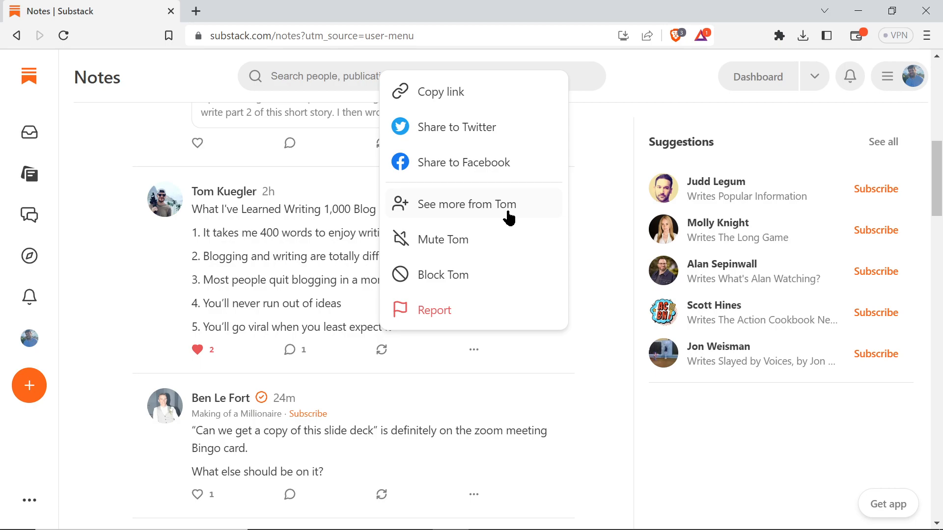
right_click(508, 216)
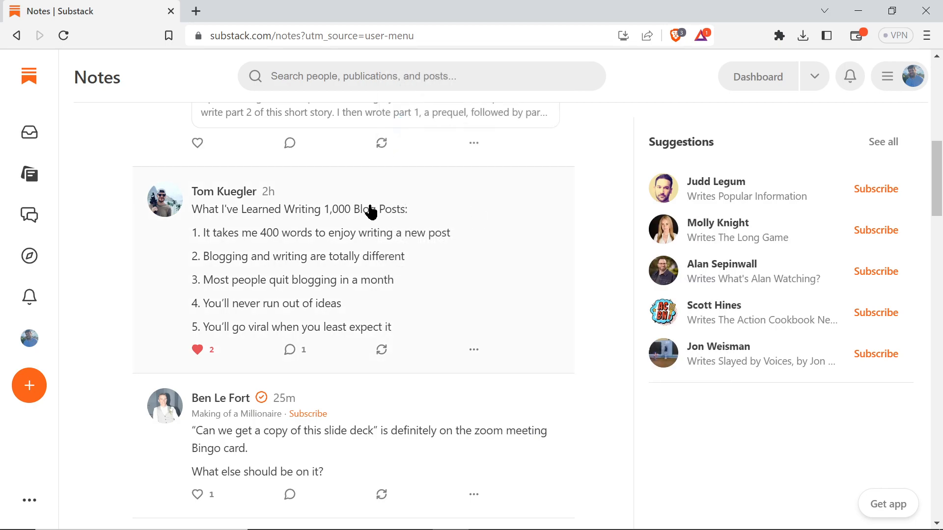
mouse_move(474, 349)
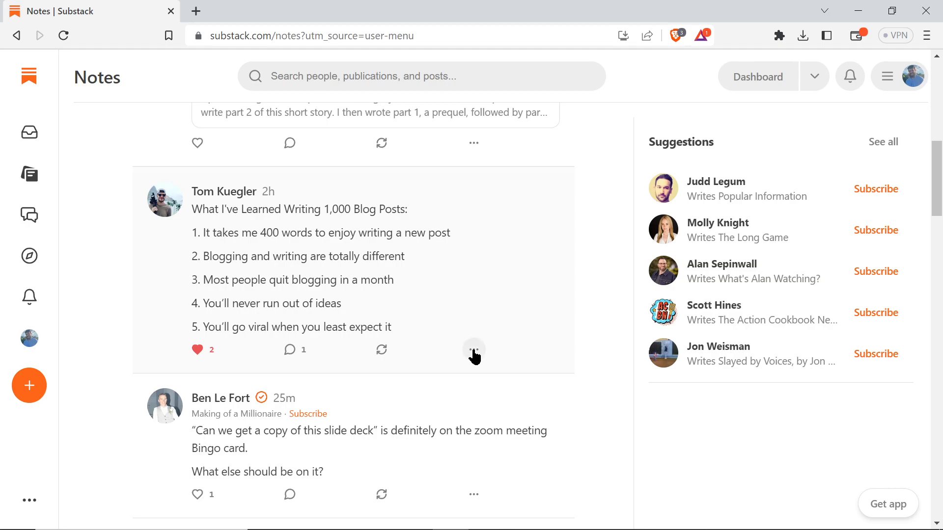
mouse_move(480, 208)
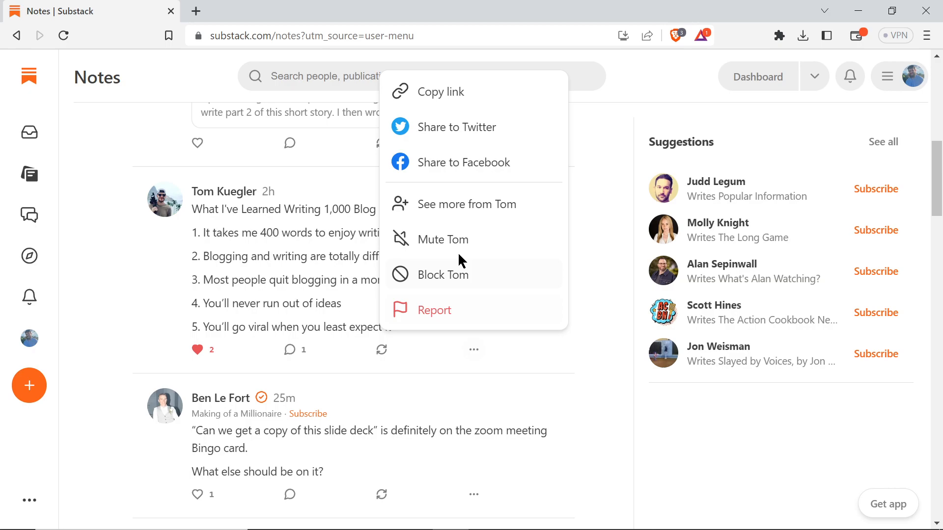
left_click(464, 393)
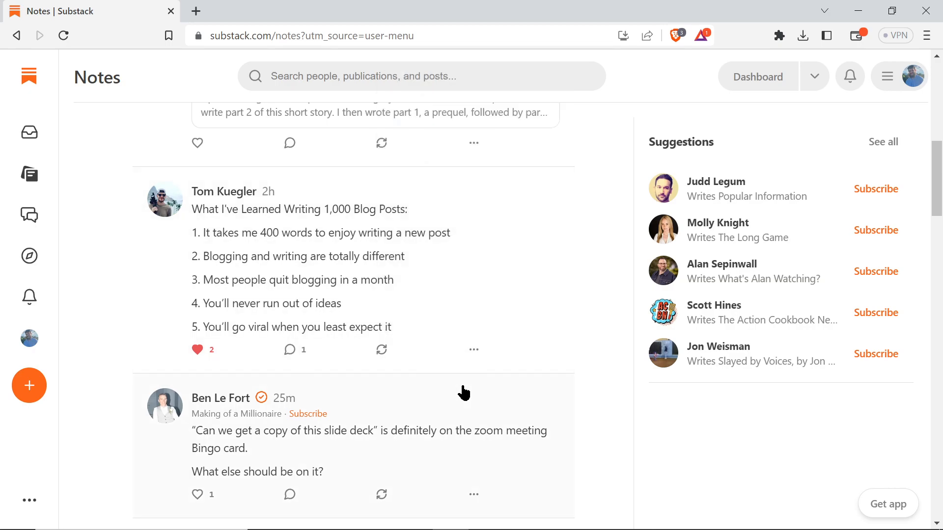
left_click(473, 350)
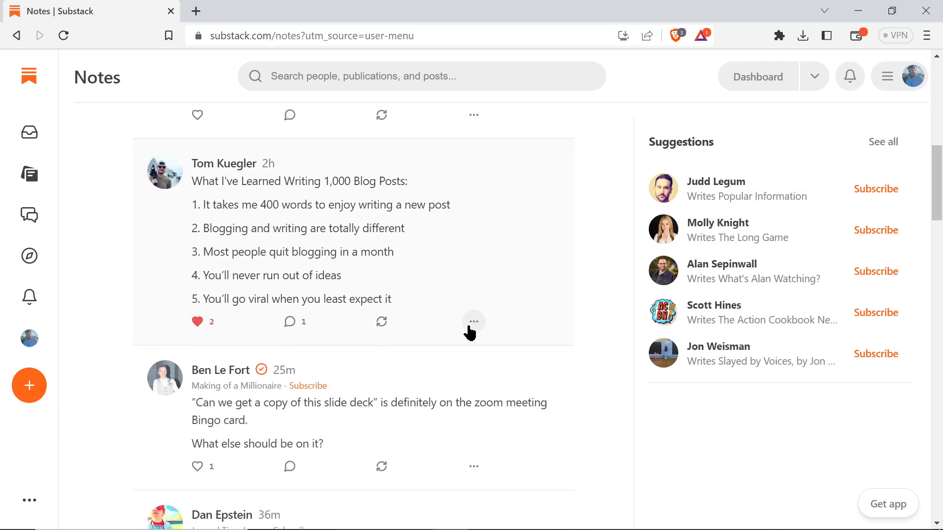
Reopen and close Tom Kuegler's note options, then scroll back to the feed's top.
left_click(473, 322)
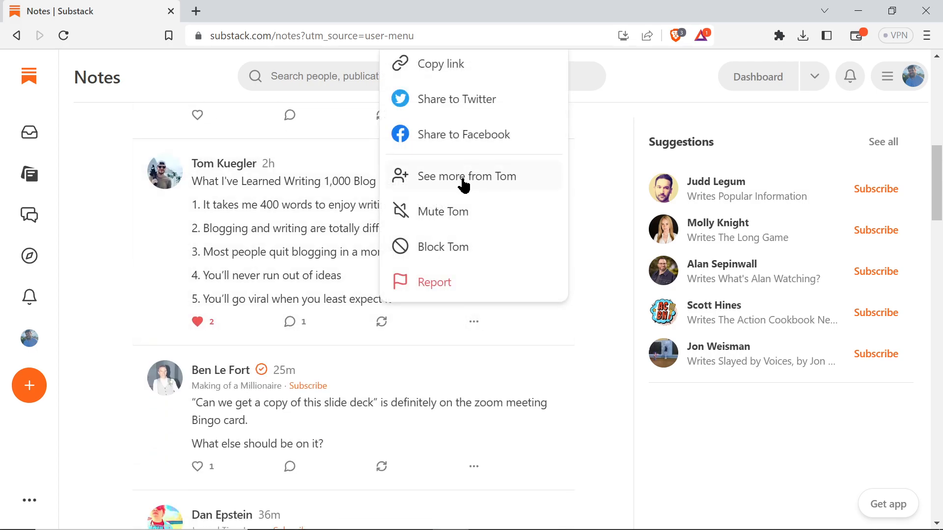
mouse_move(460, 216)
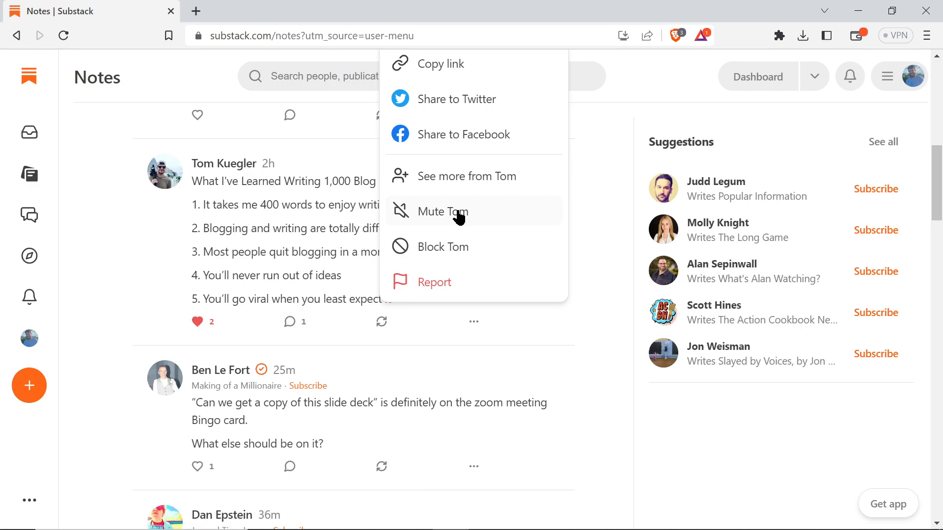
mouse_move(457, 260)
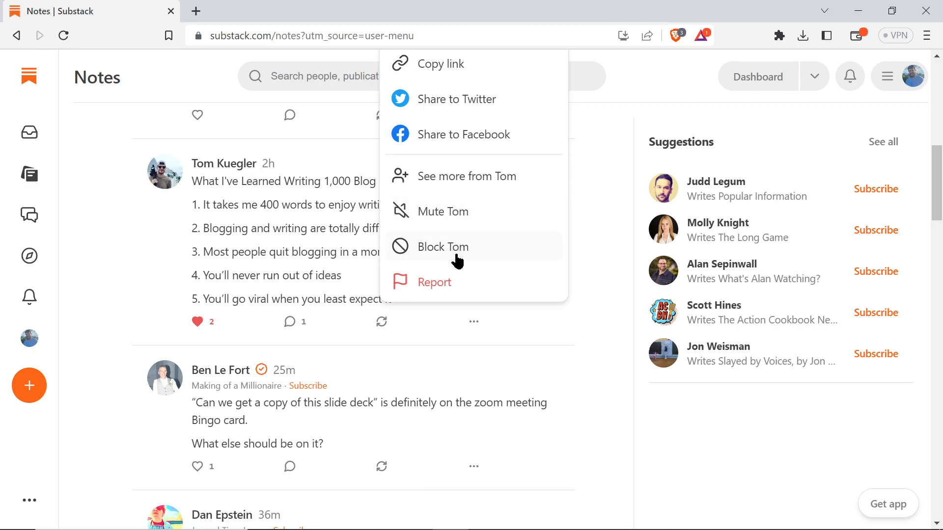
mouse_move(531, 343)
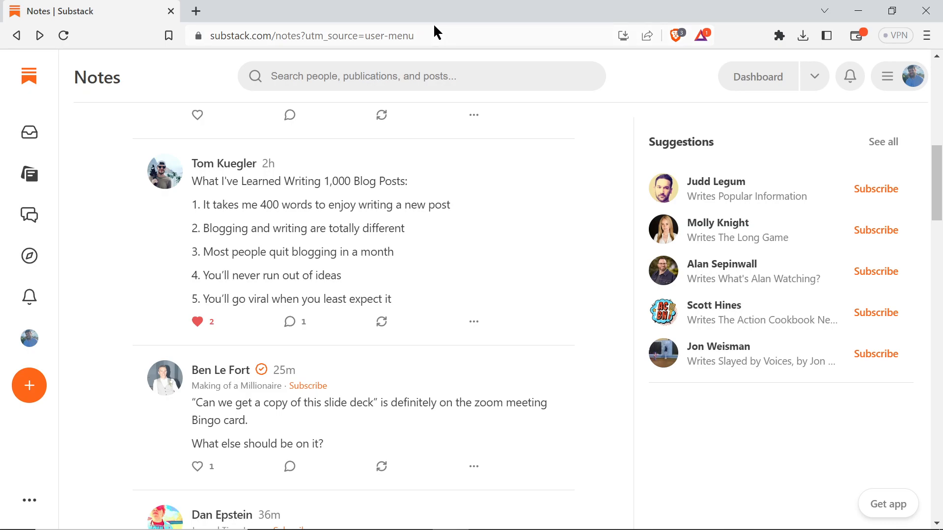
scroll("up", 3)
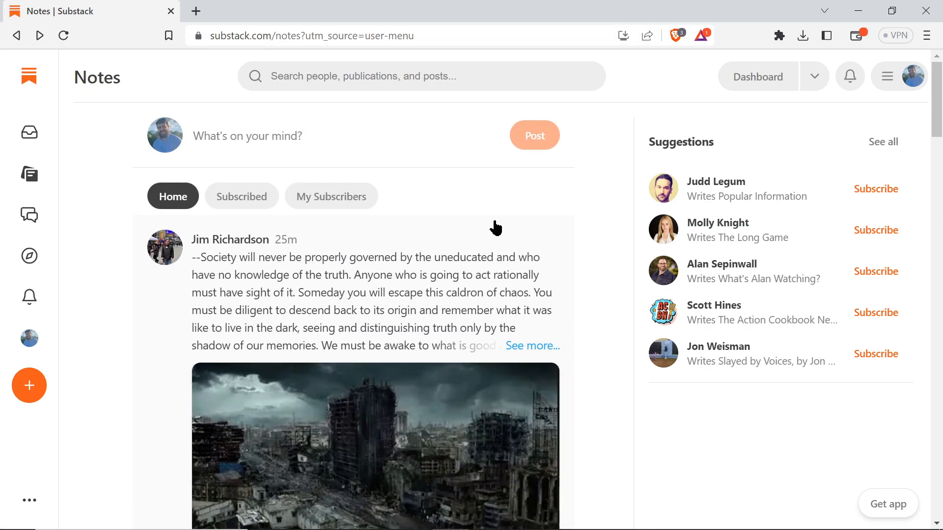